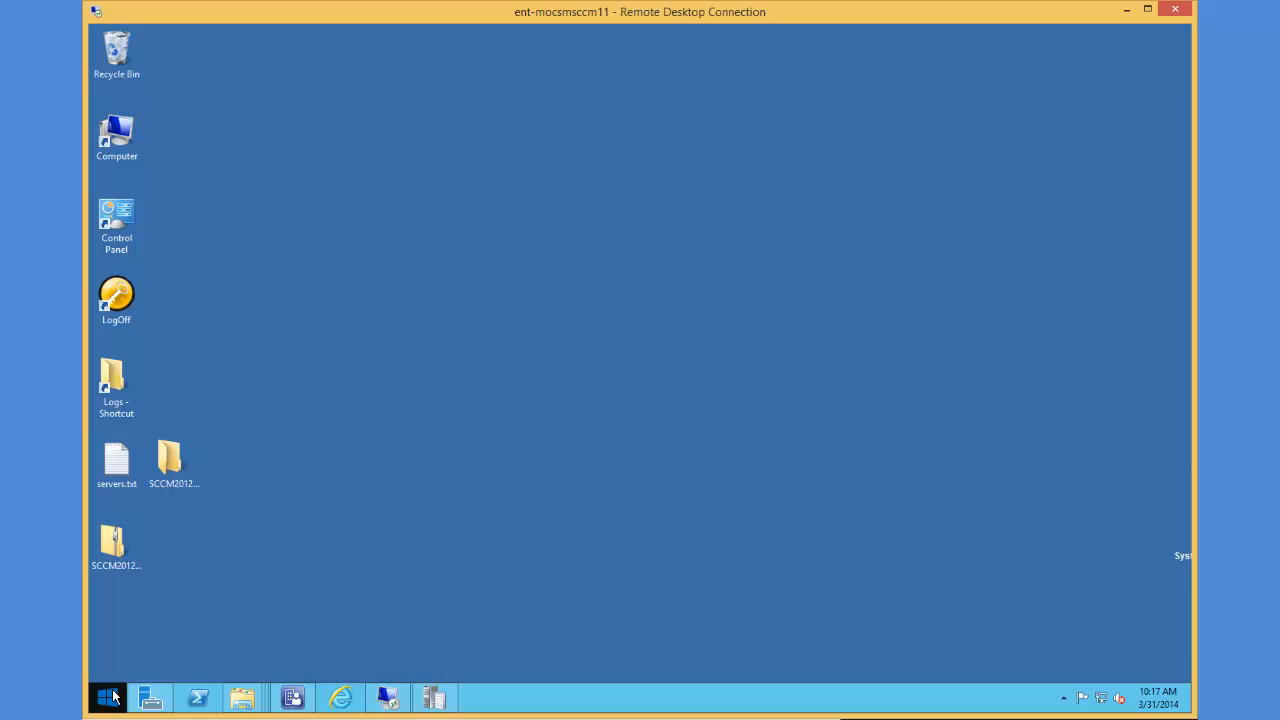
# - Launch Remote Desktop Connection from Run, connect to CLP-LCLADMGMT and enter the account password
pyautogui.click(108, 696)
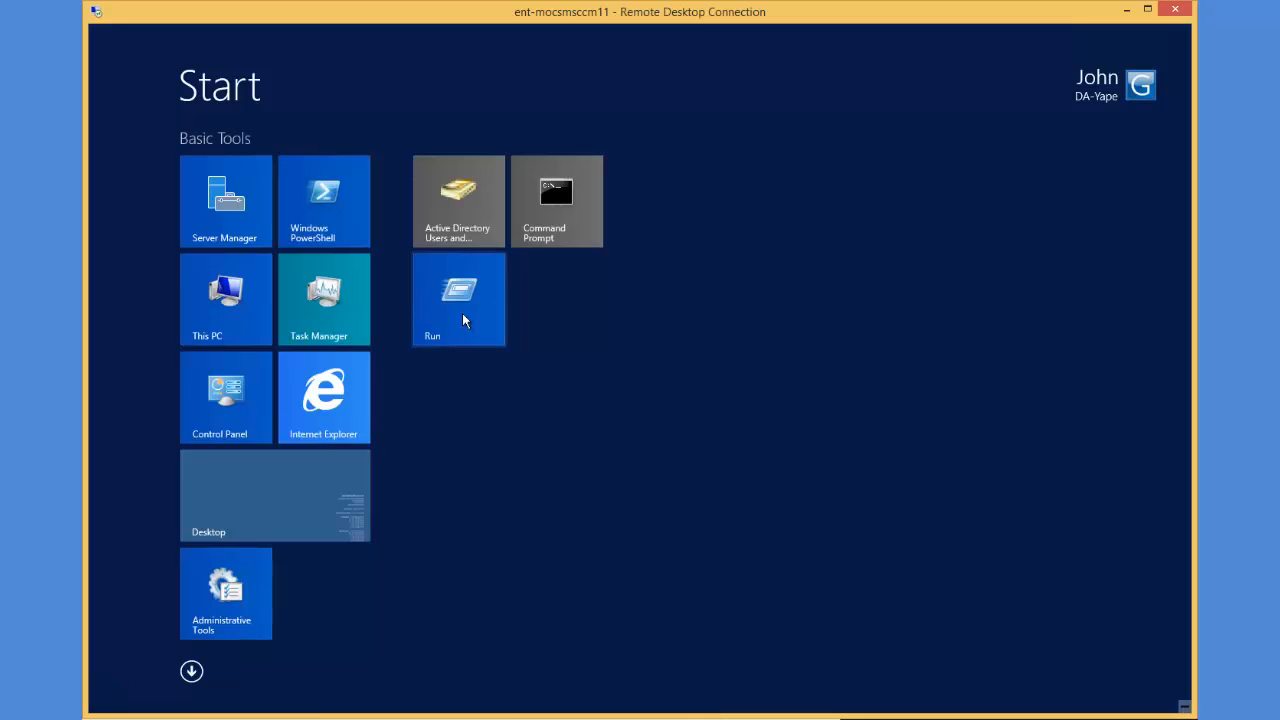
pyautogui.click(458, 298)
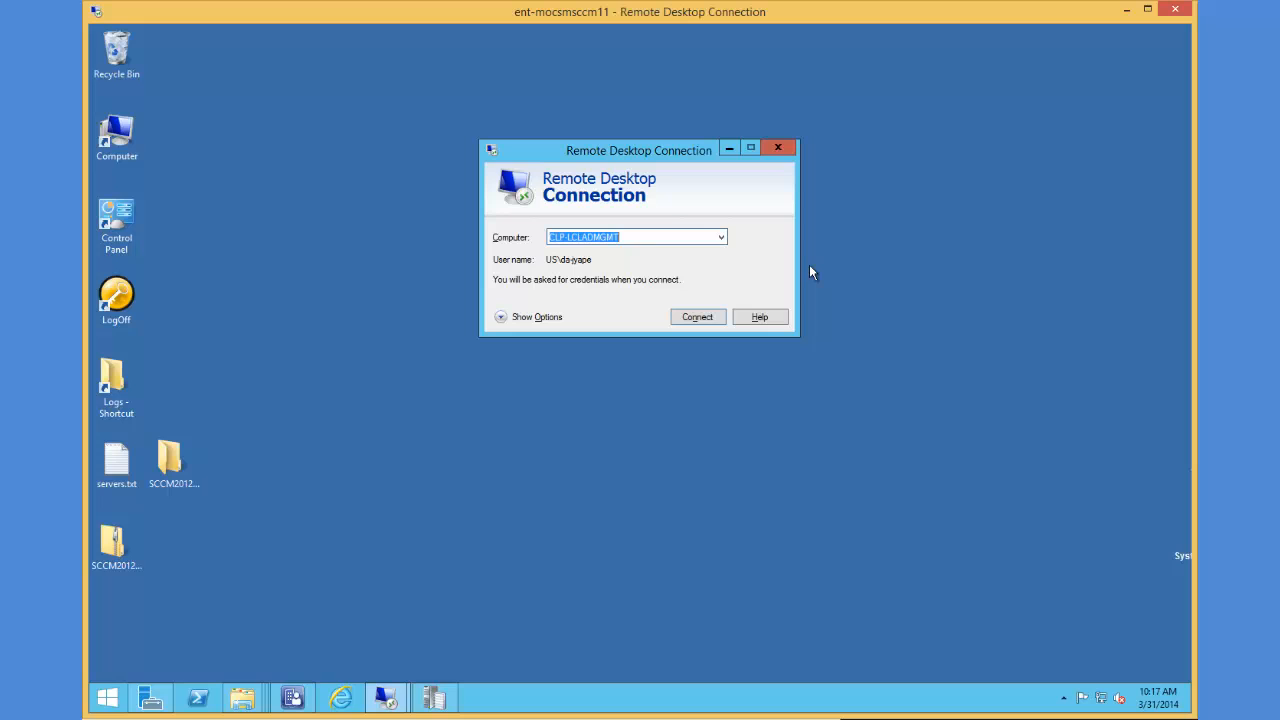
pyautogui.moveTo(628, 268)
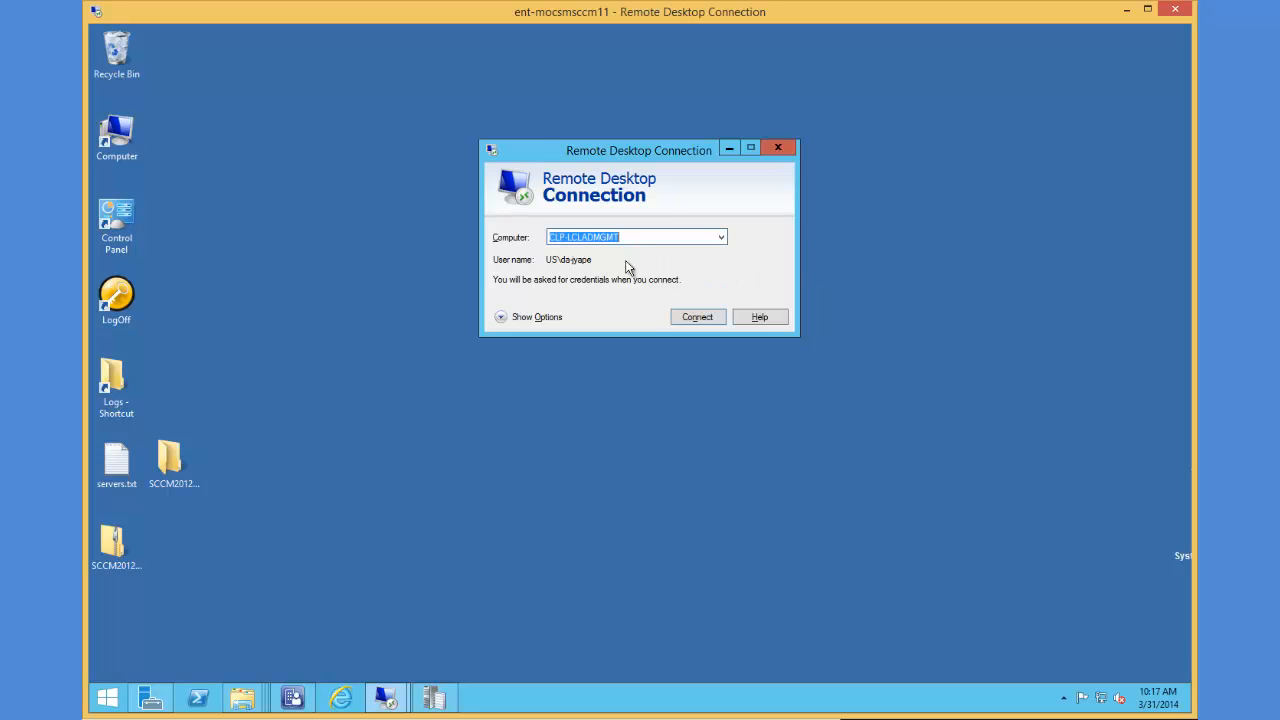
pyautogui.moveTo(590, 272)
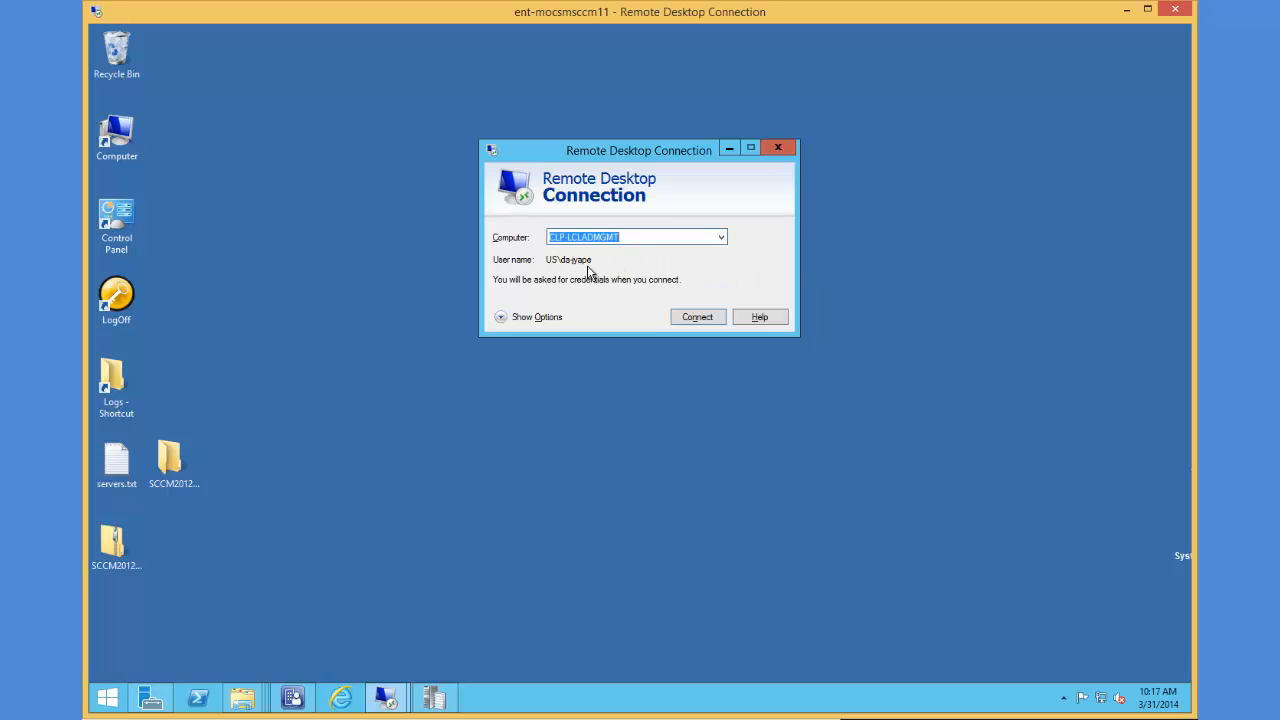
pyautogui.moveTo(704, 340)
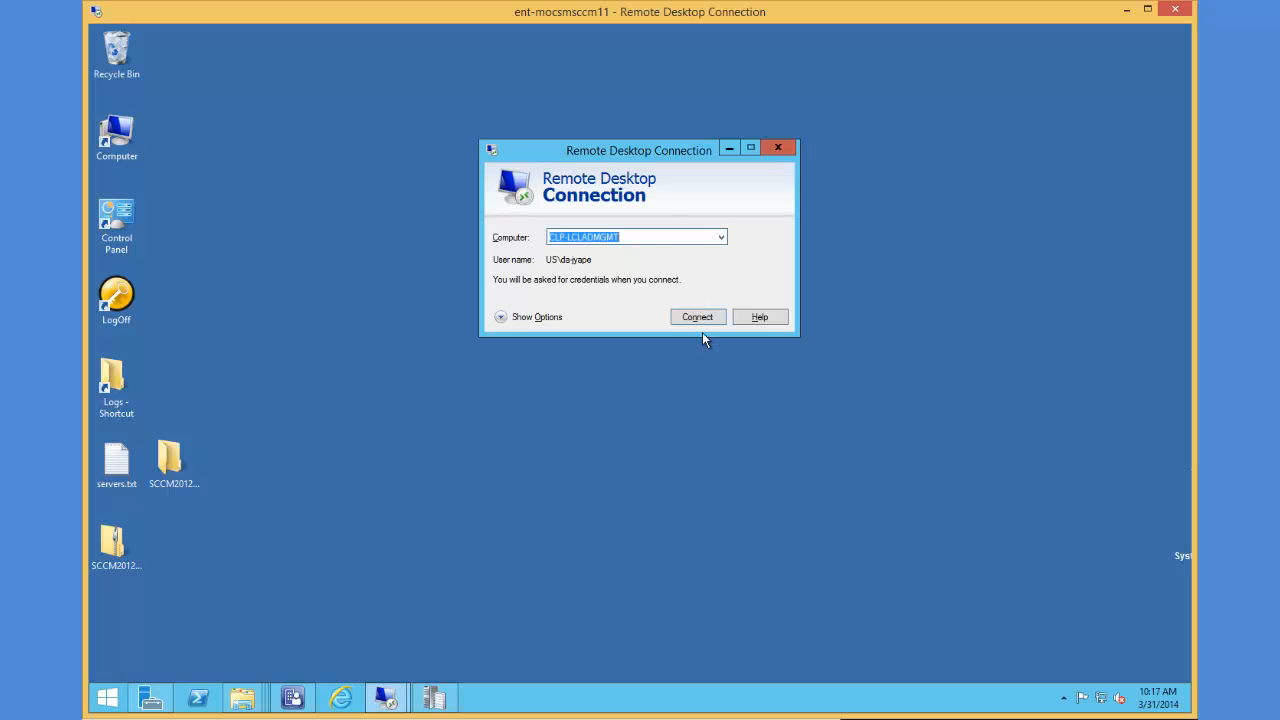
pyautogui.click(696, 316)
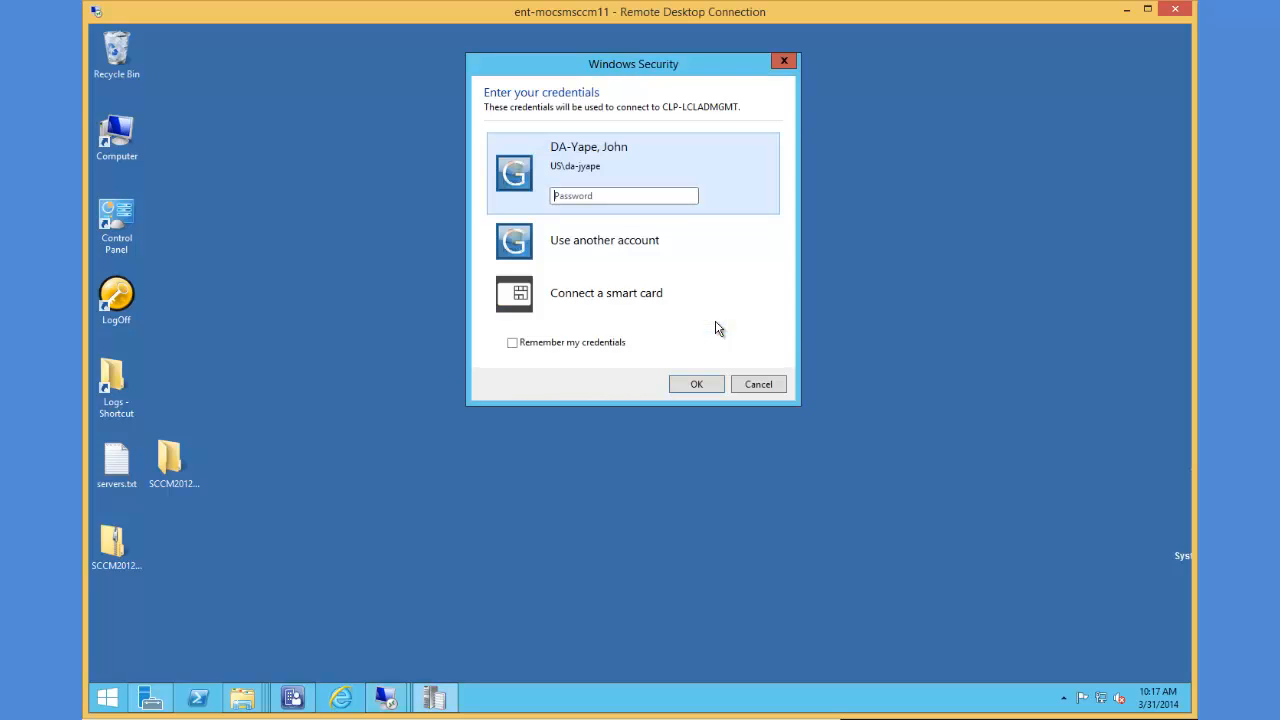
pyautogui.write('•••••')
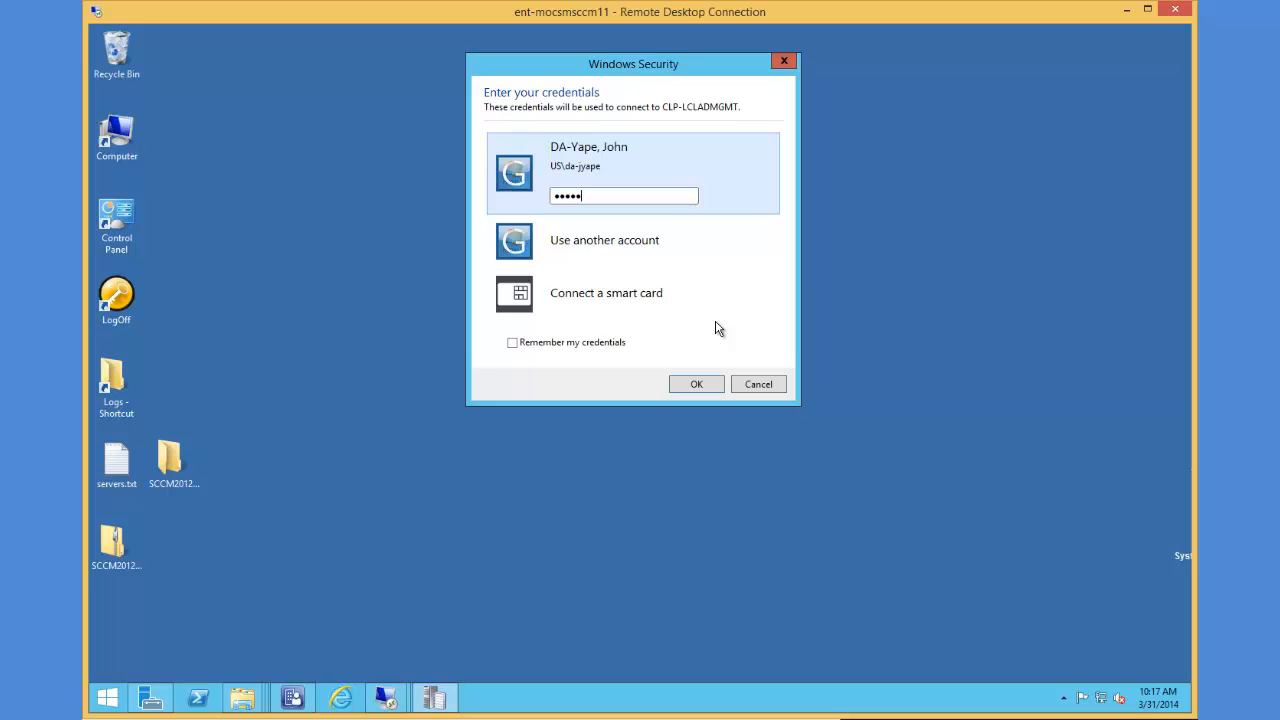
# - Sign in to CLP-LCLADMGMT and list All Control Panel Items in small icons view
pyautogui.click(696, 384)
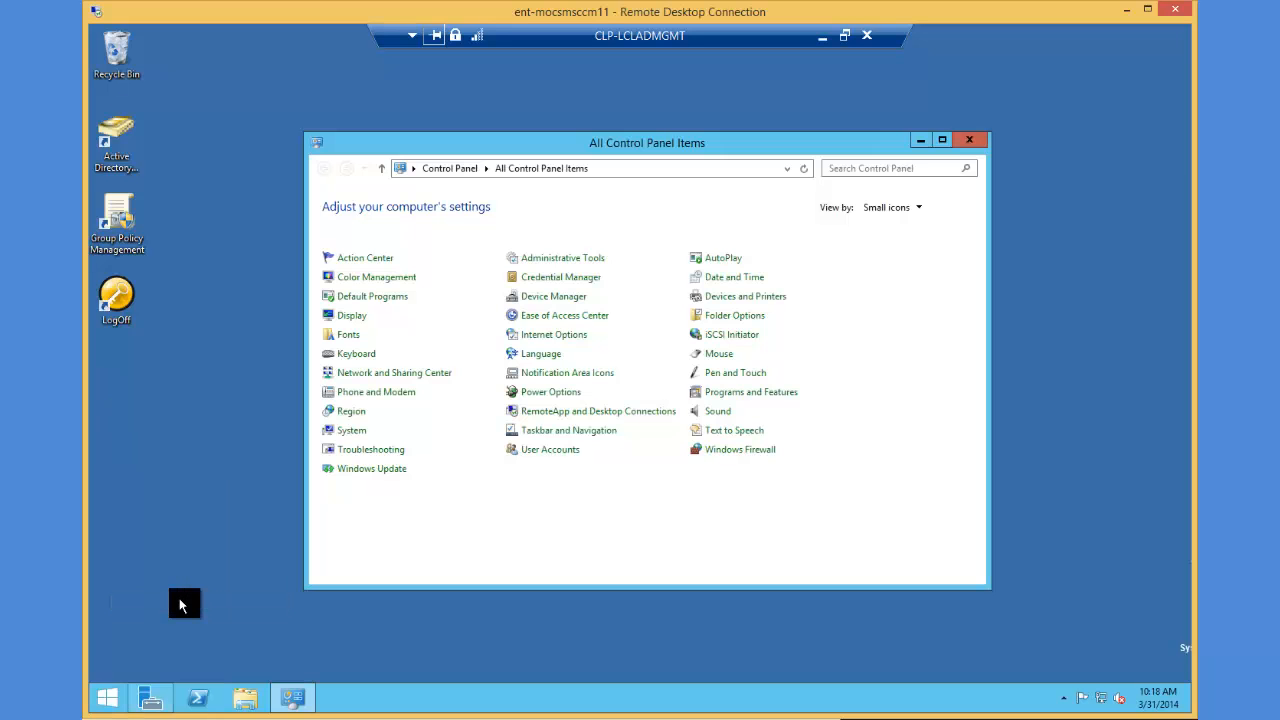
pyautogui.moveTo(978, 468)
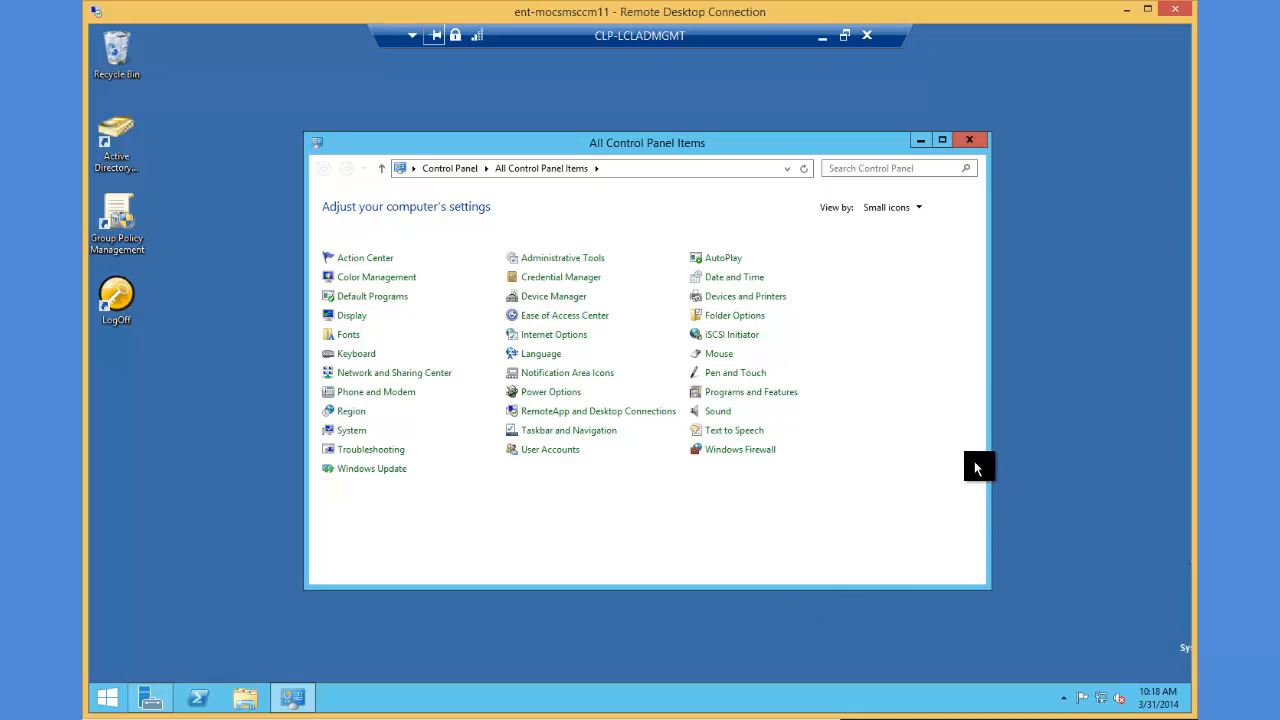
pyautogui.click(916, 206)
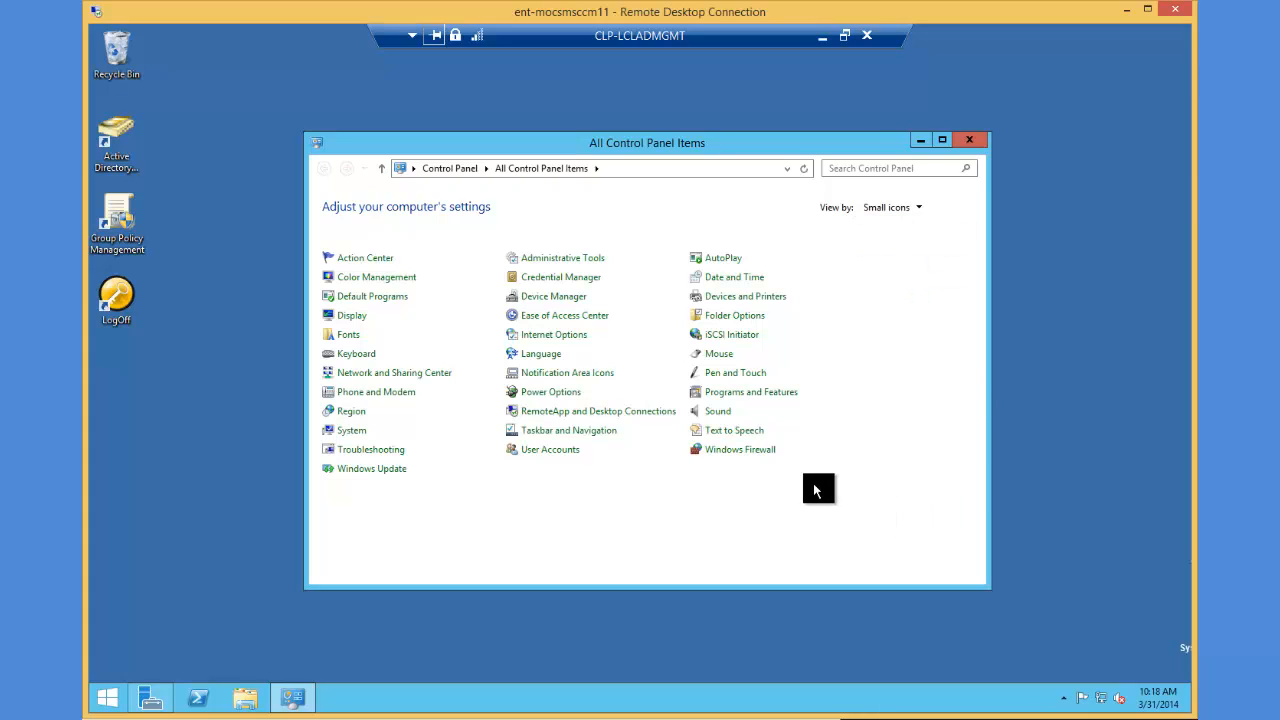
pyautogui.moveTo(744, 460)
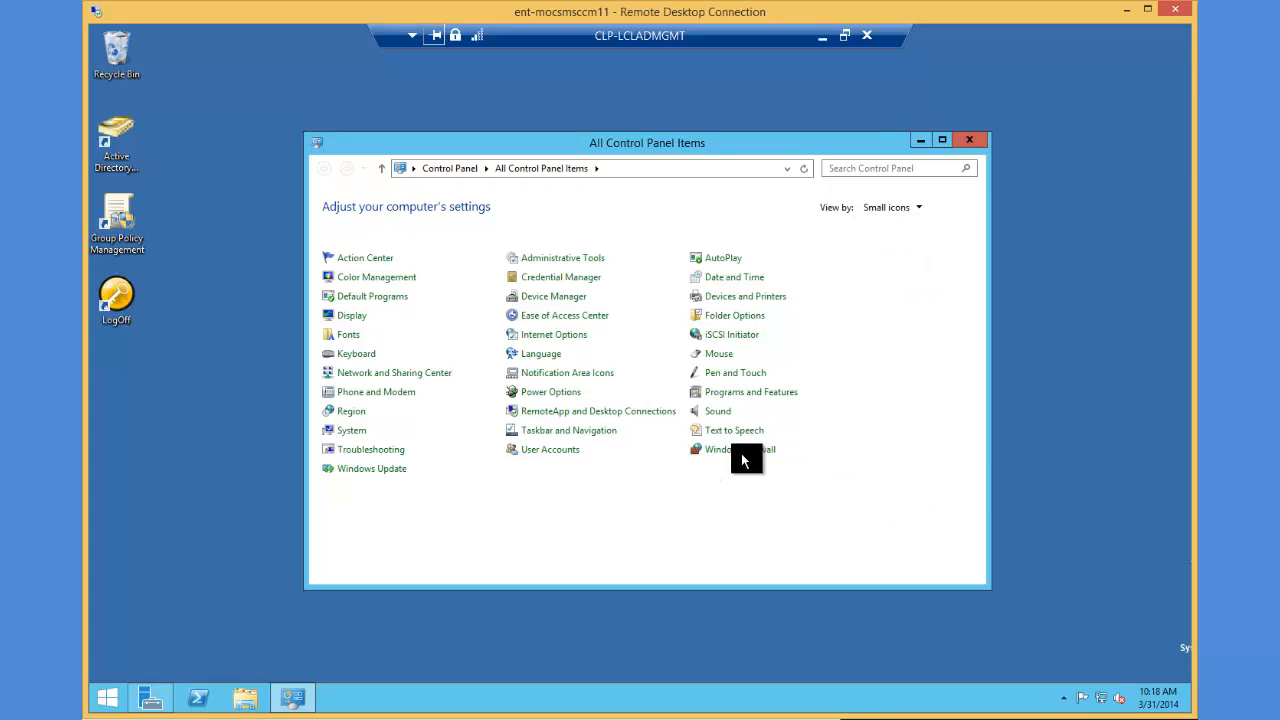
pyautogui.moveTo(744, 448)
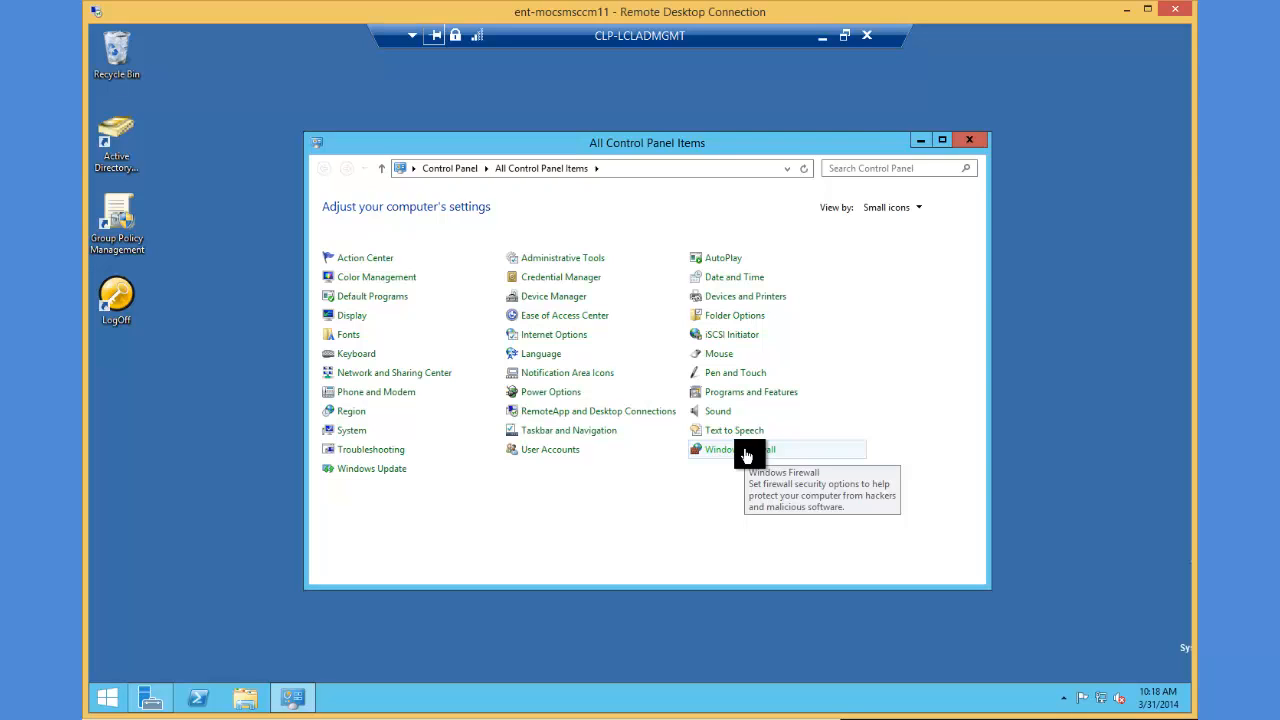
# - Review Windows Firewall showing Domain networks off, then close it
pyautogui.click(718, 448)
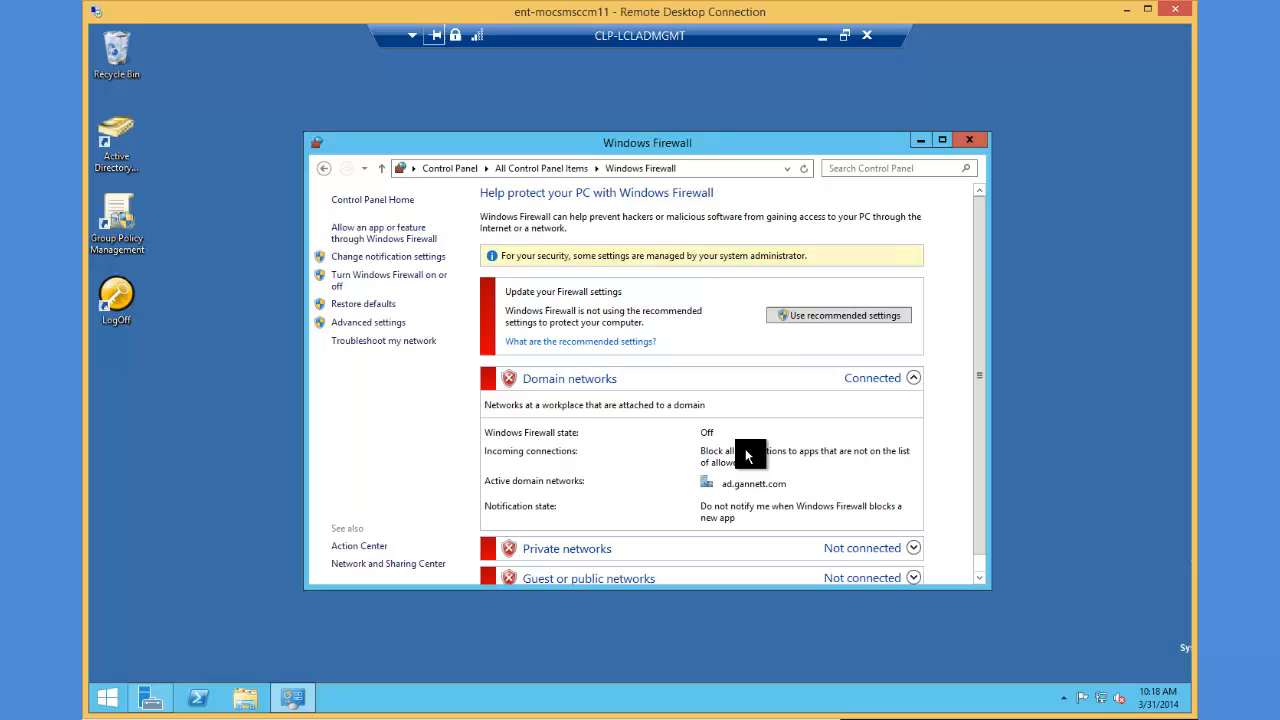
pyautogui.moveTo(878, 448)
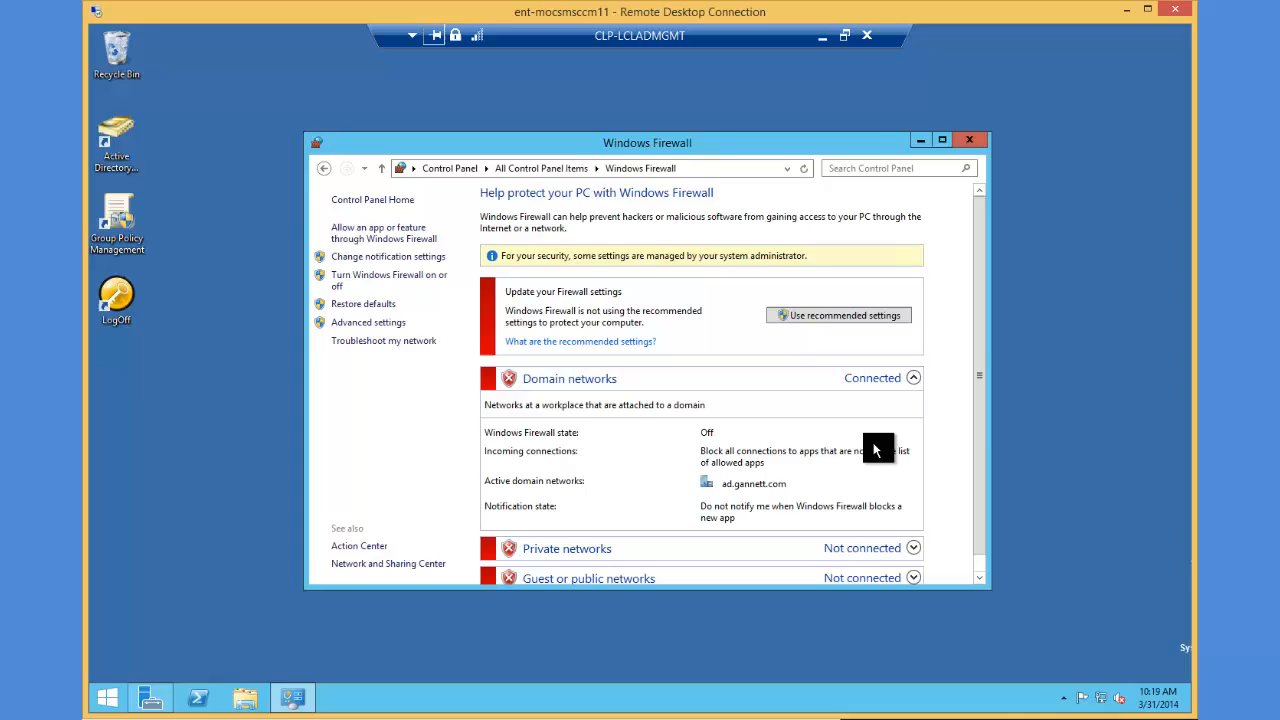
pyautogui.moveTo(796, 512)
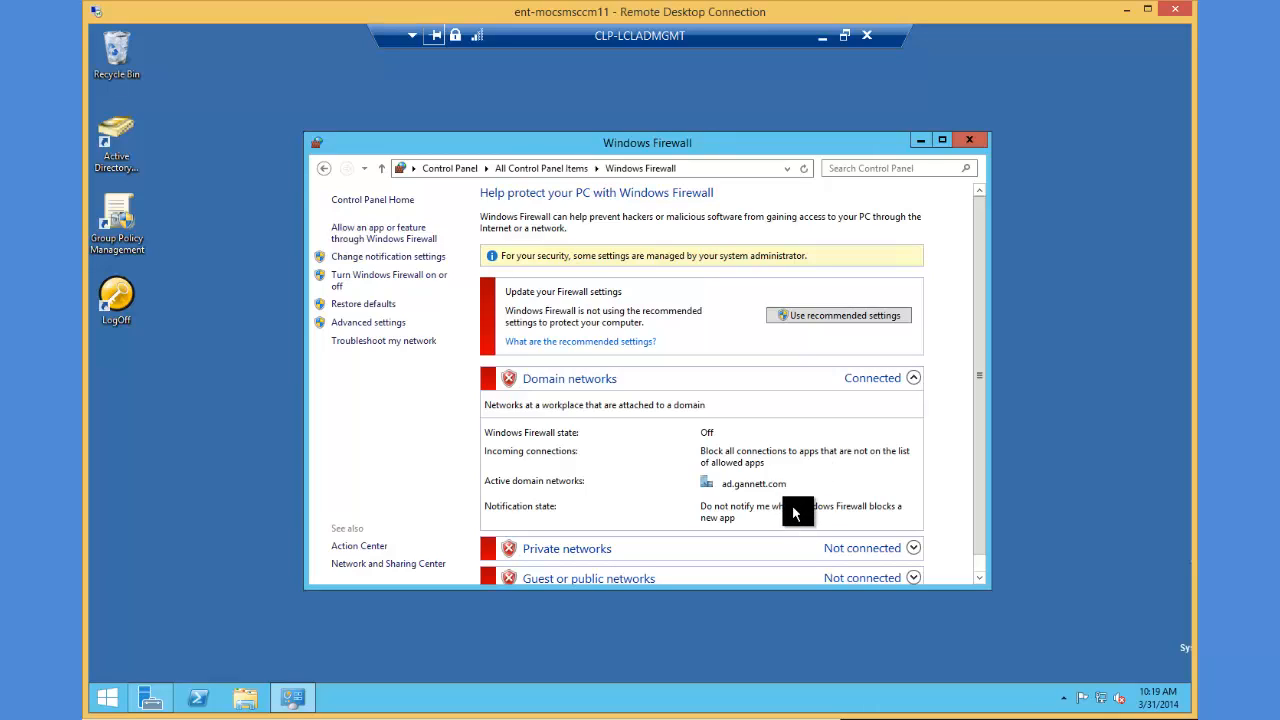
pyautogui.moveTo(802, 510)
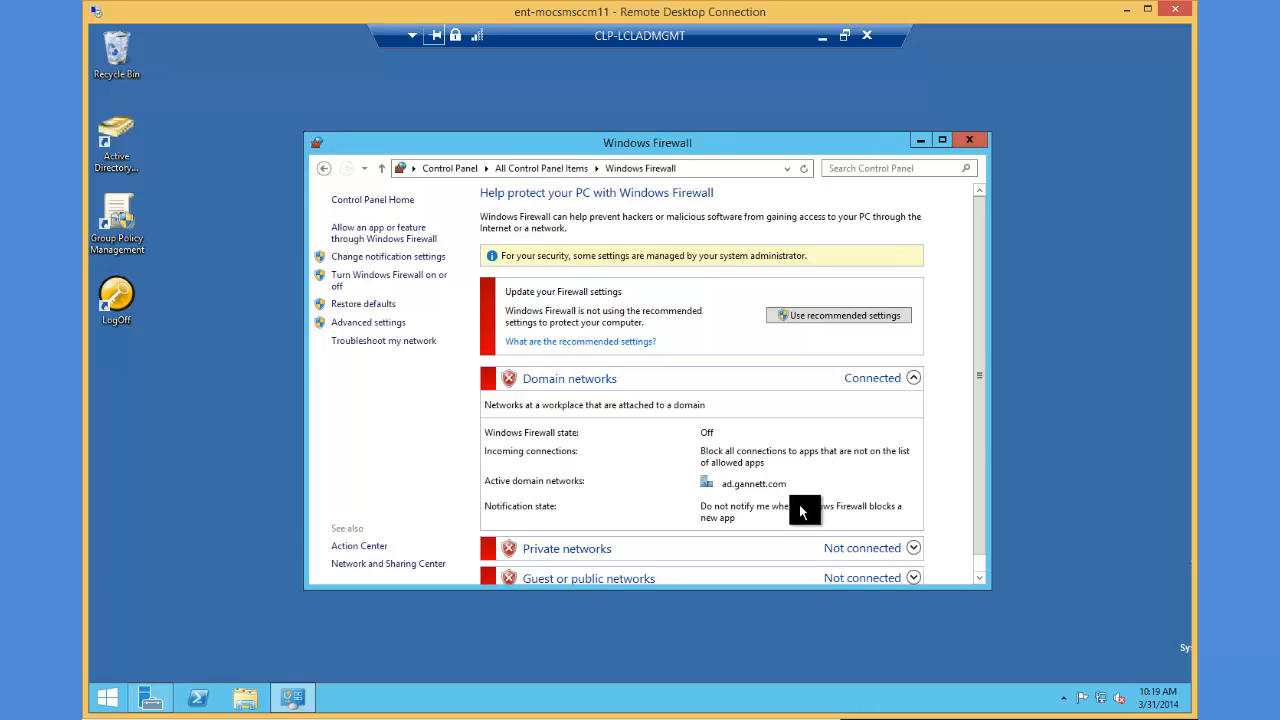
pyautogui.moveTo(968, 140)
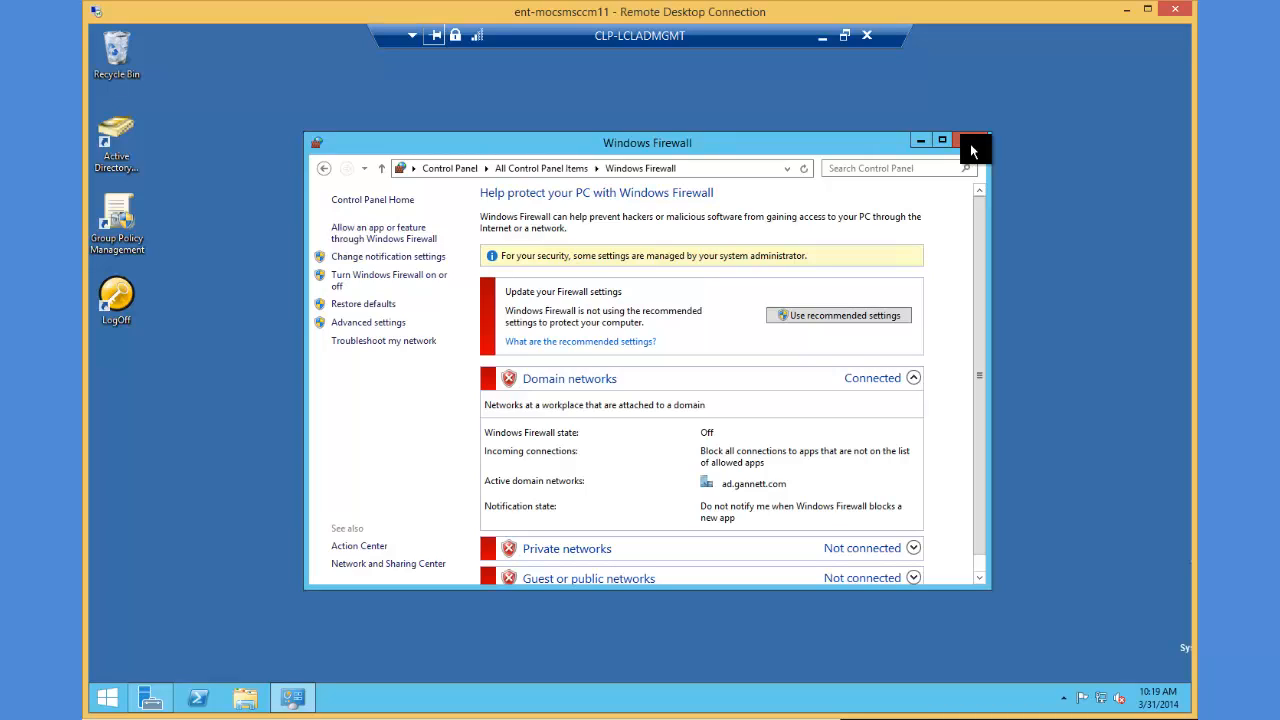
pyautogui.click(972, 142)
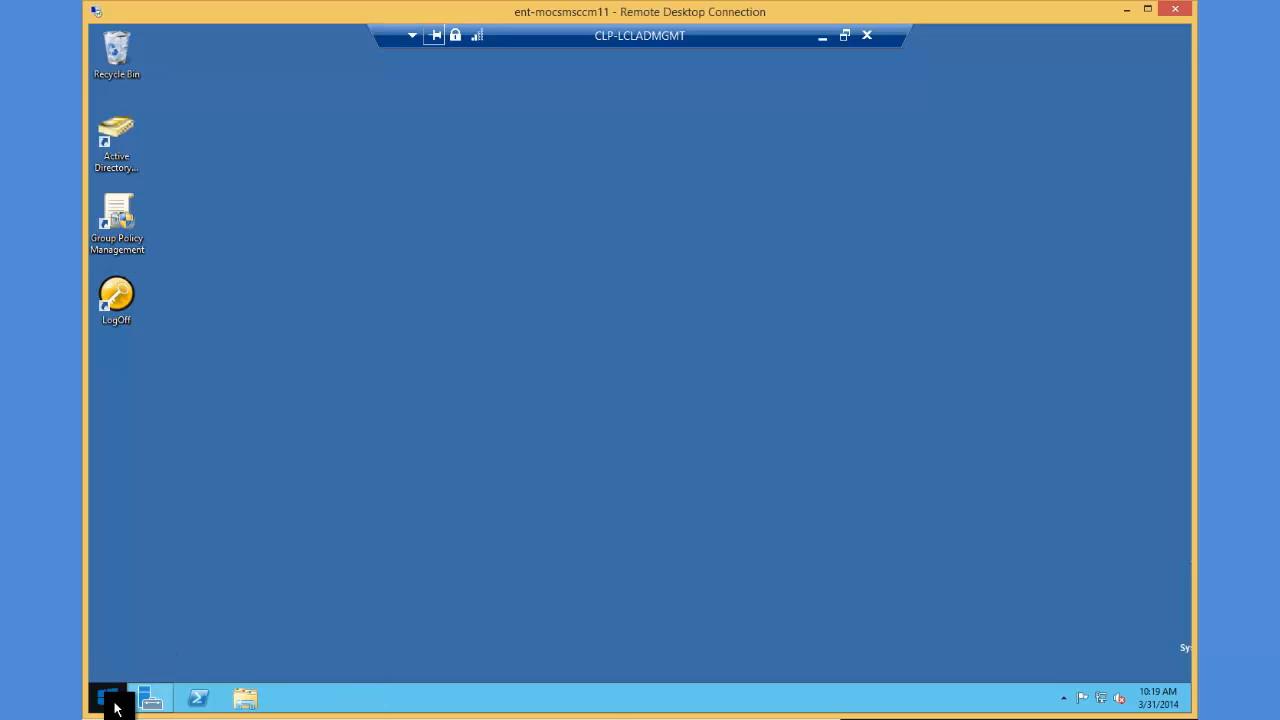
# - View the local Administrators group's members under Local Users and Groups > Groups
pyautogui.rightClick(108, 696)
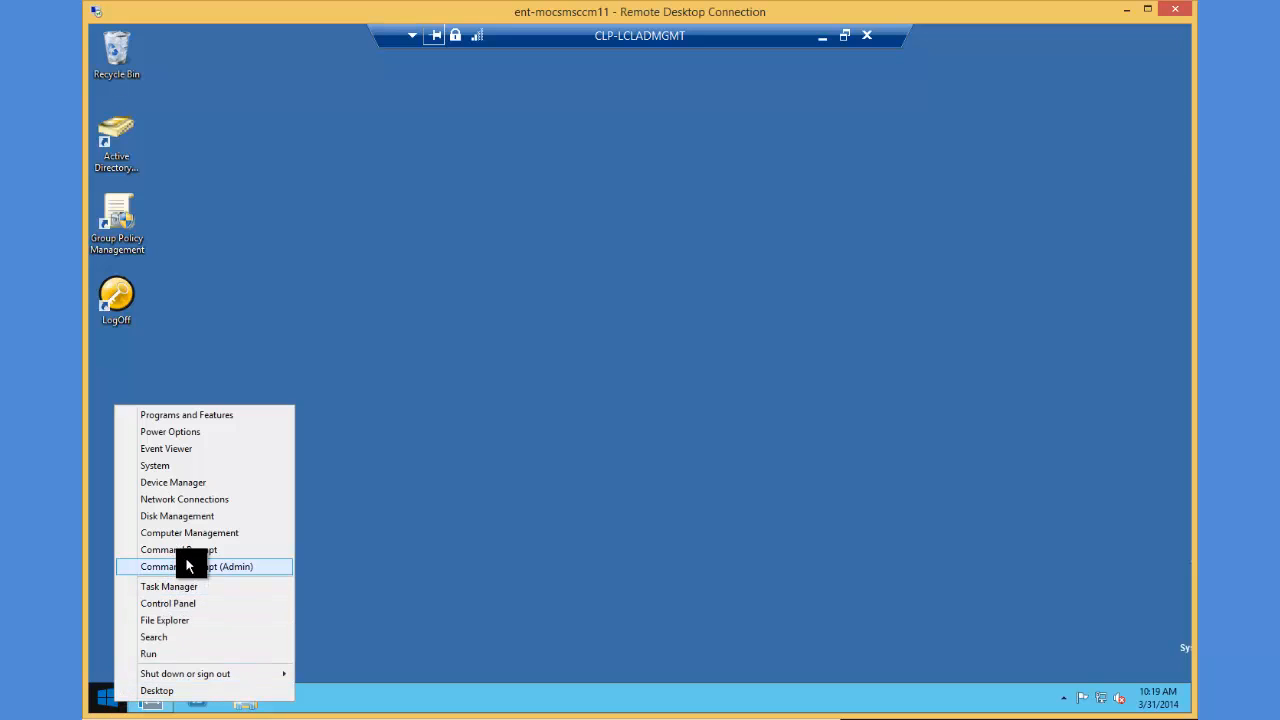
pyautogui.click(188, 532)
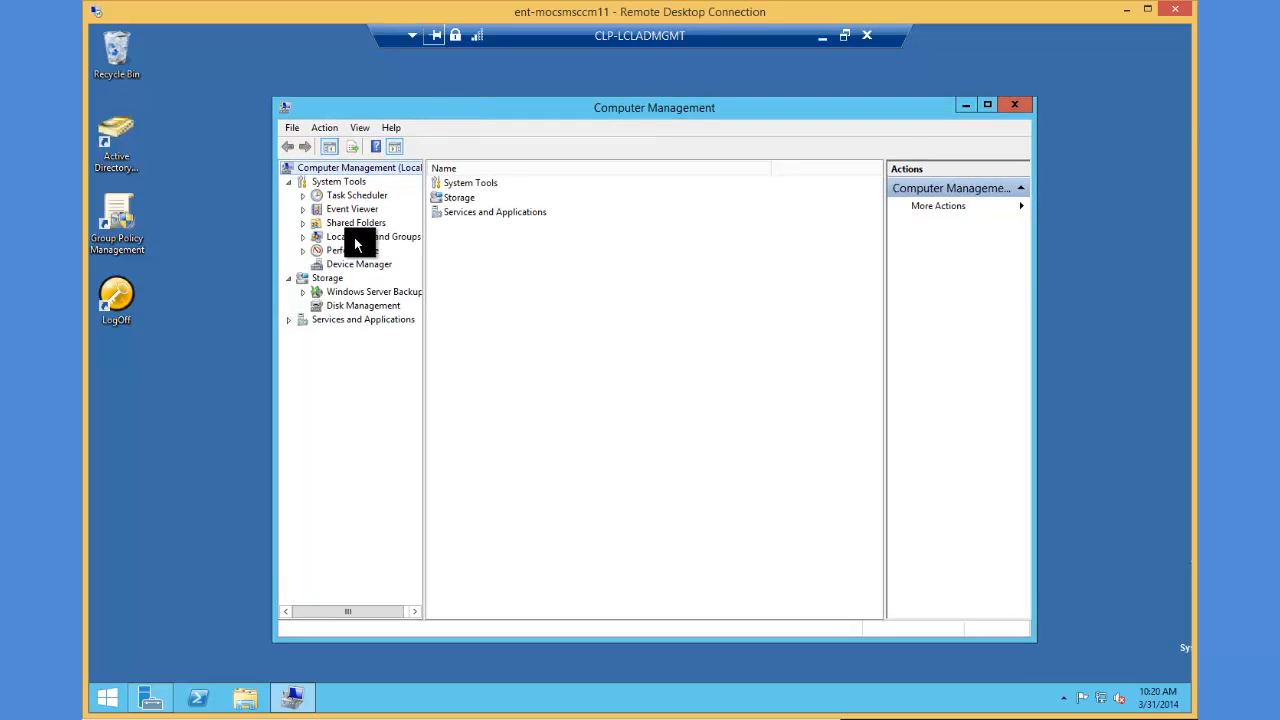
pyautogui.moveTo(308, 248)
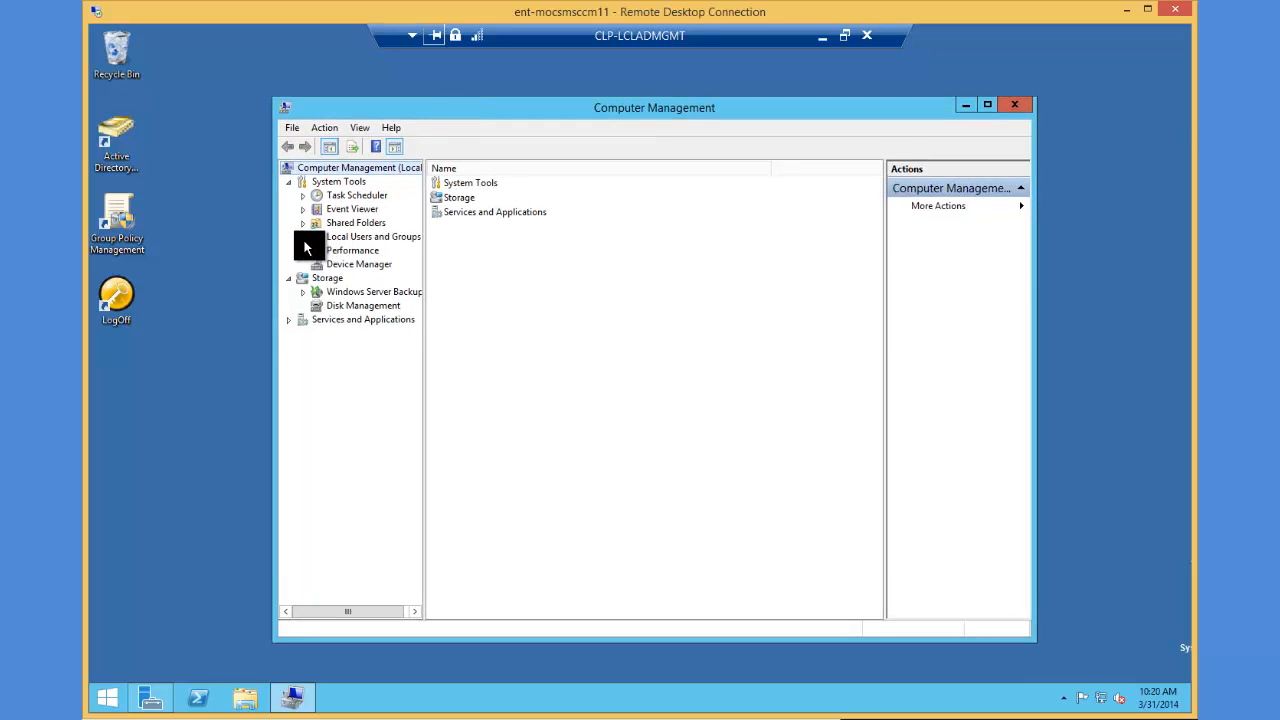
pyautogui.click(356, 264)
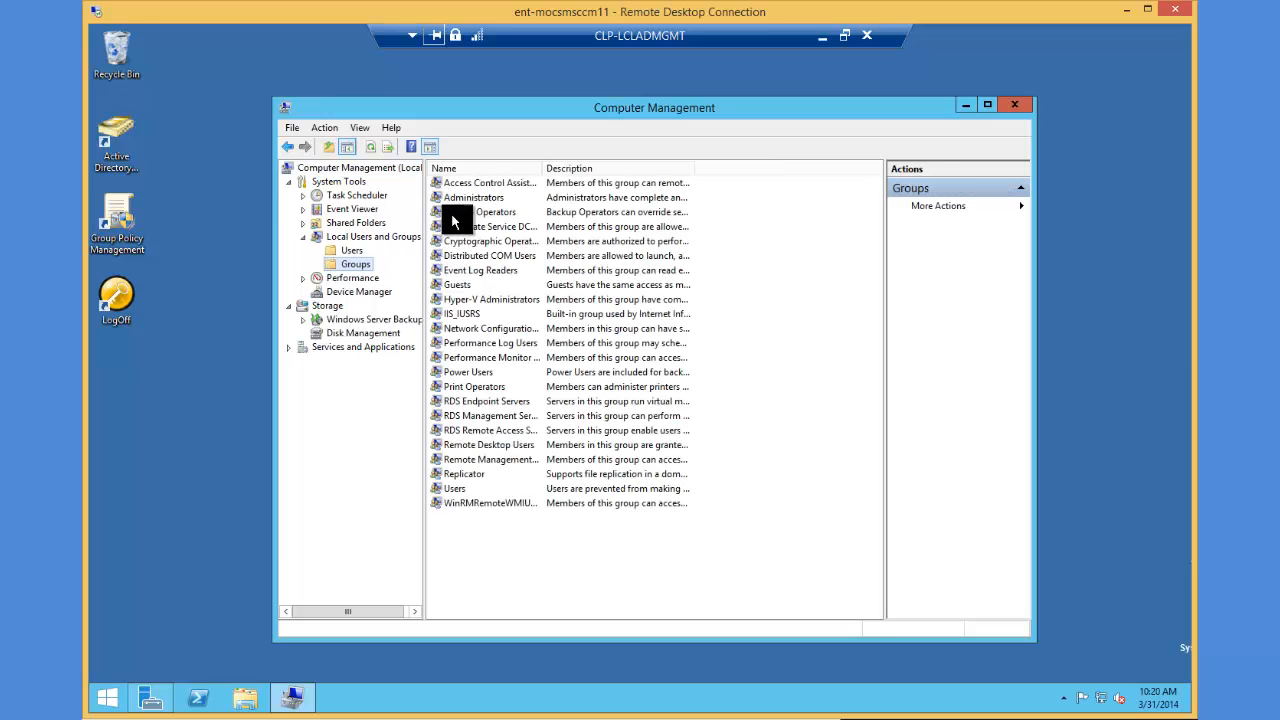
pyautogui.click(472, 198)
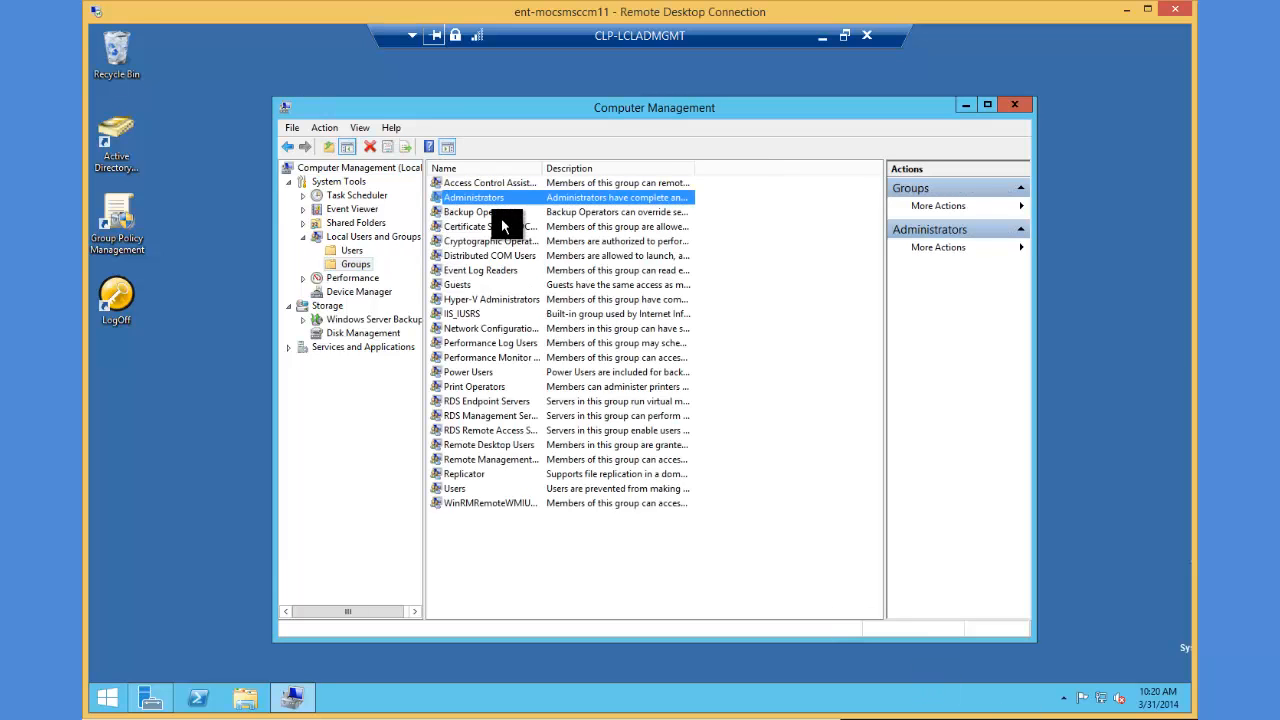
pyautogui.rightClick(474, 198)
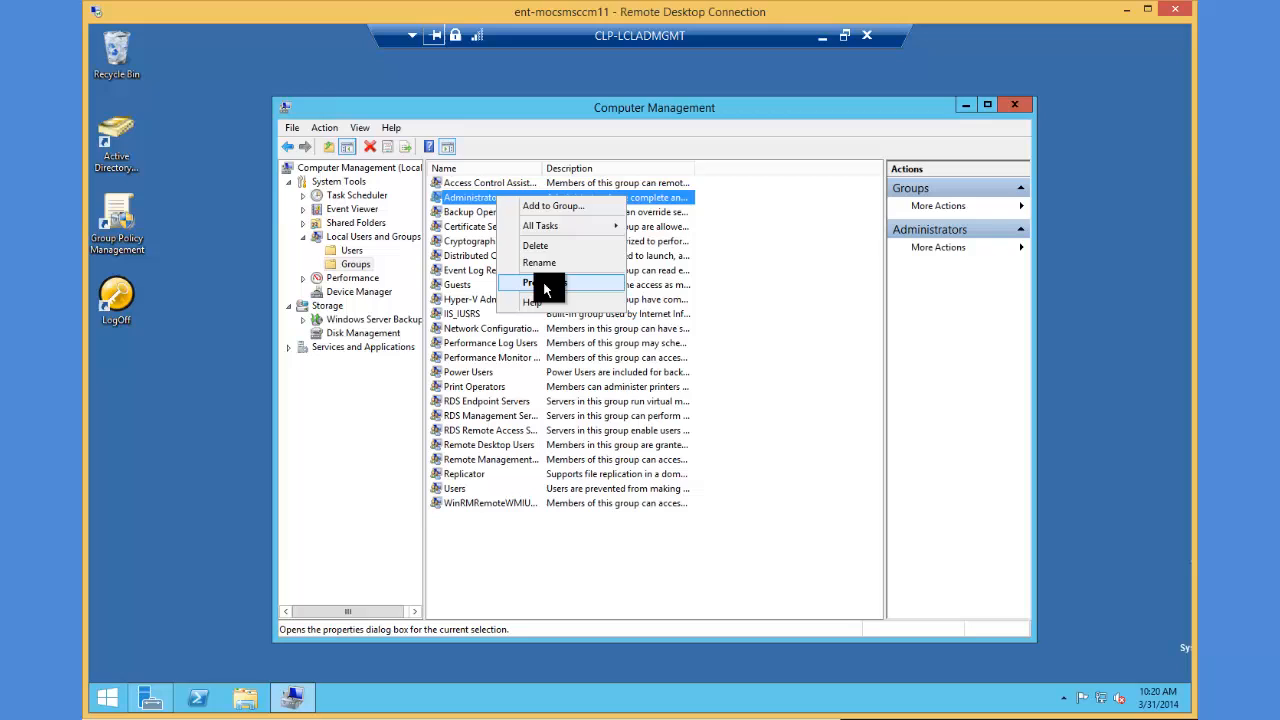
pyautogui.click(532, 282)
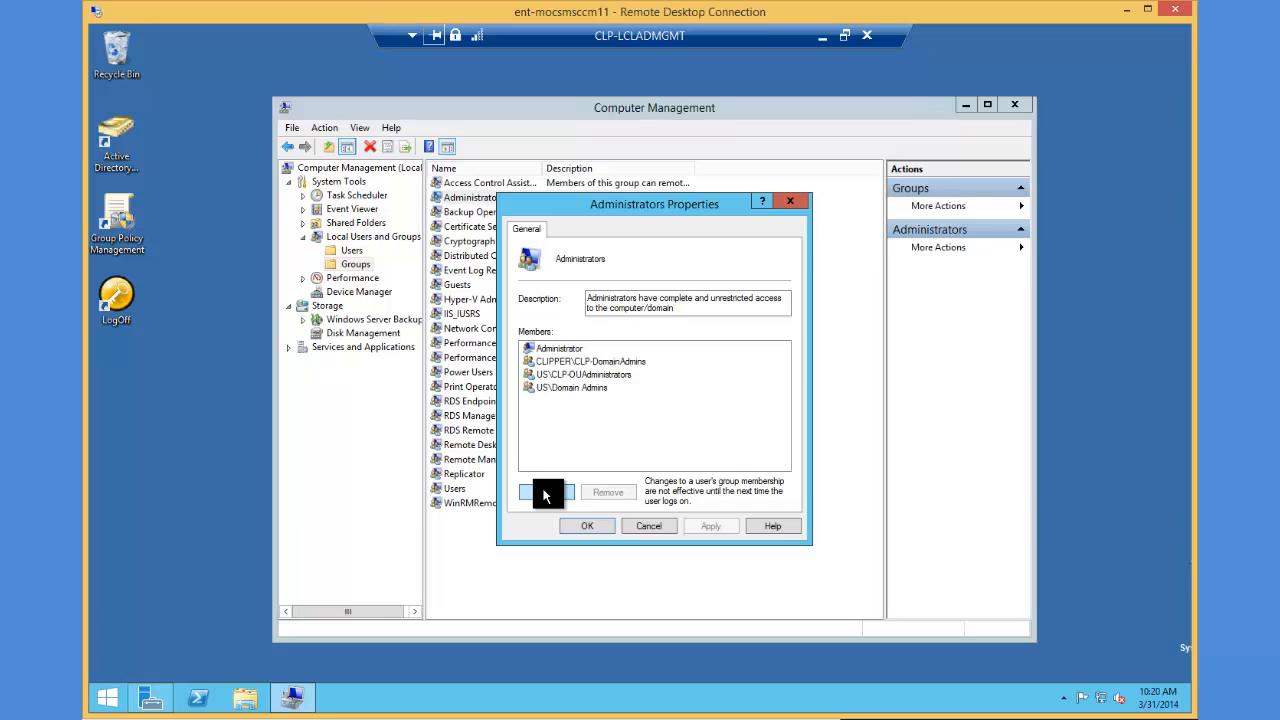
# - Add the computer account ENT-MOCSMSCCM11, with Computers included in Object Types
pyautogui.click(544, 492)
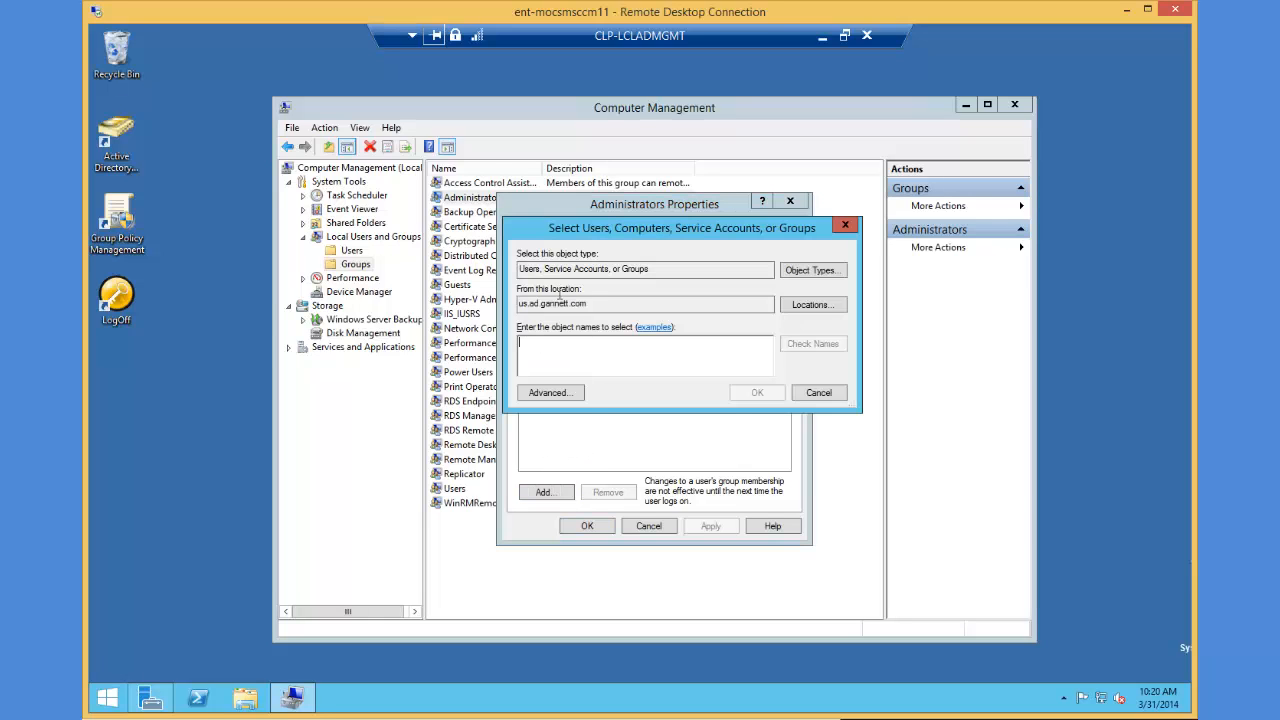
pyautogui.moveTo(684, 288)
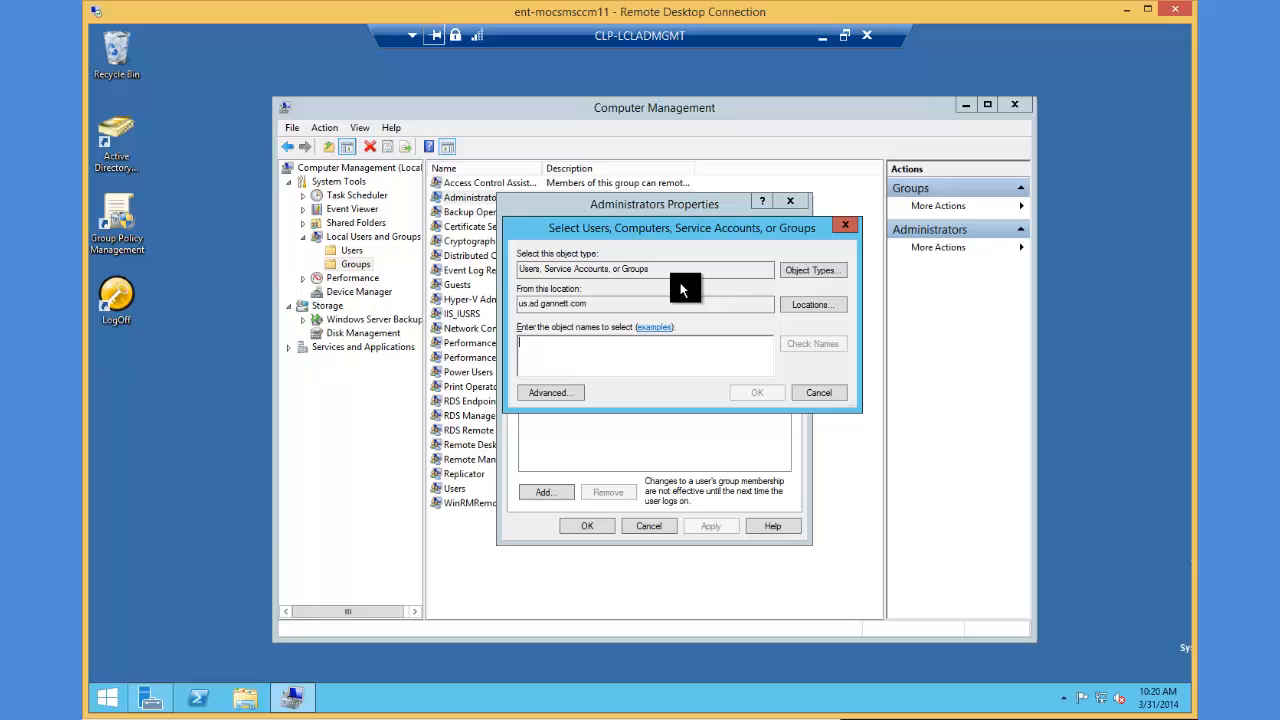
pyautogui.click(812, 268)
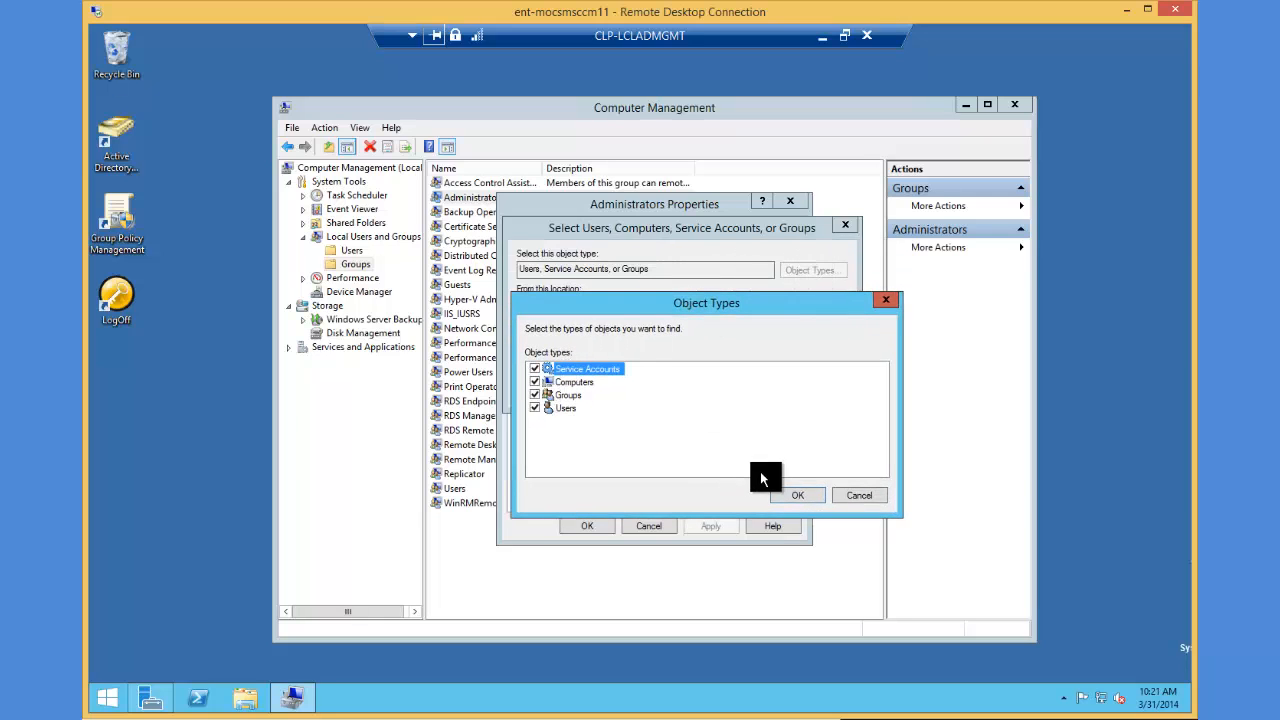
pyautogui.click(796, 494)
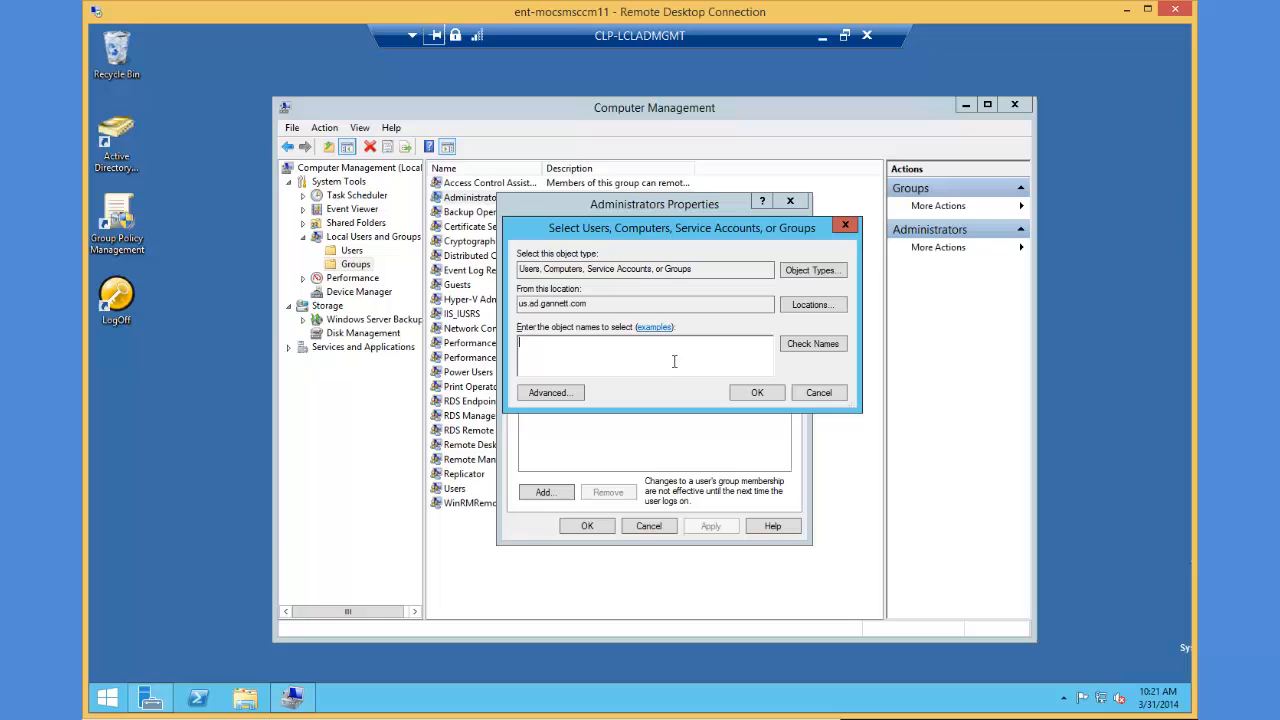
pyautogui.write('ENT')
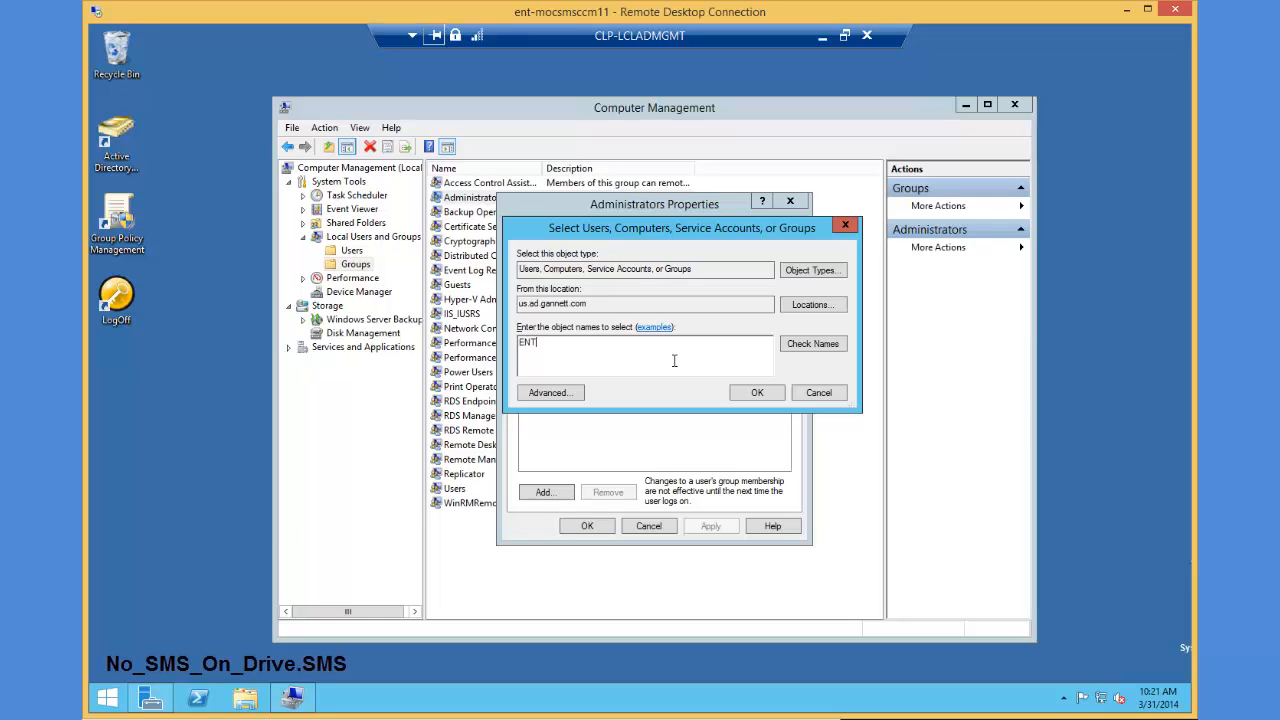
pyautogui.write('-MOCS')
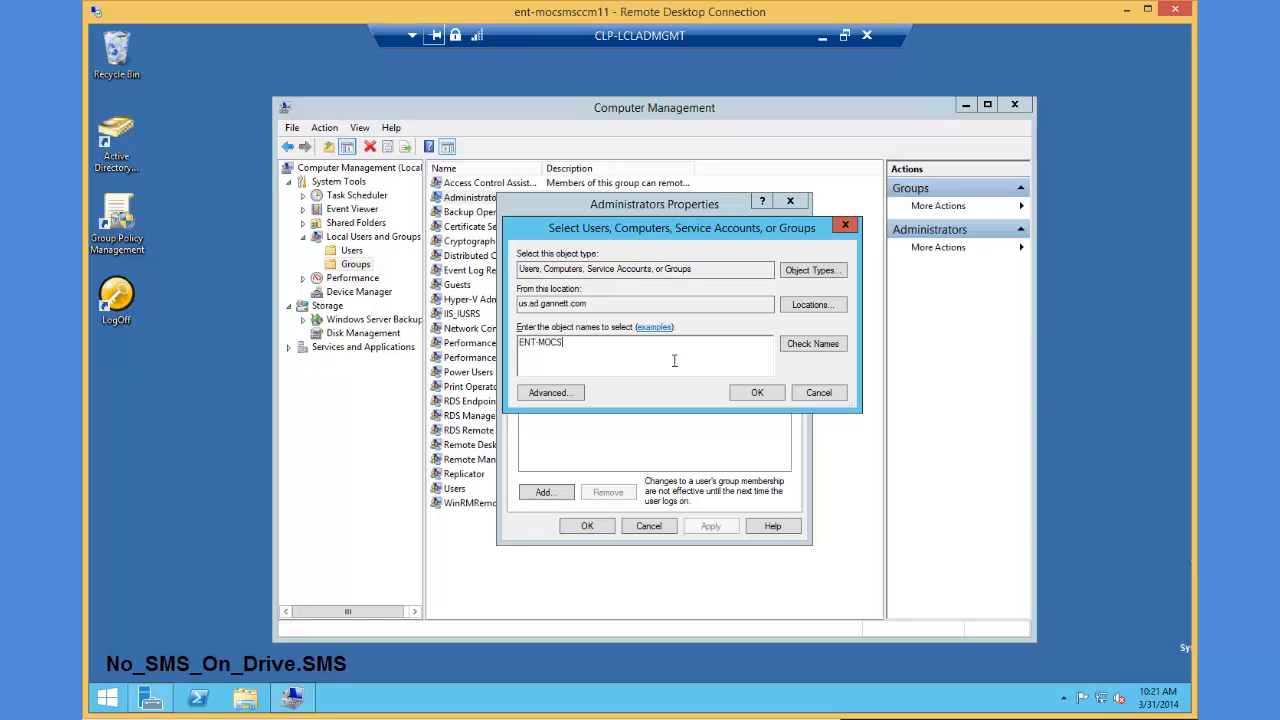
pyautogui.write('SMSCCM')
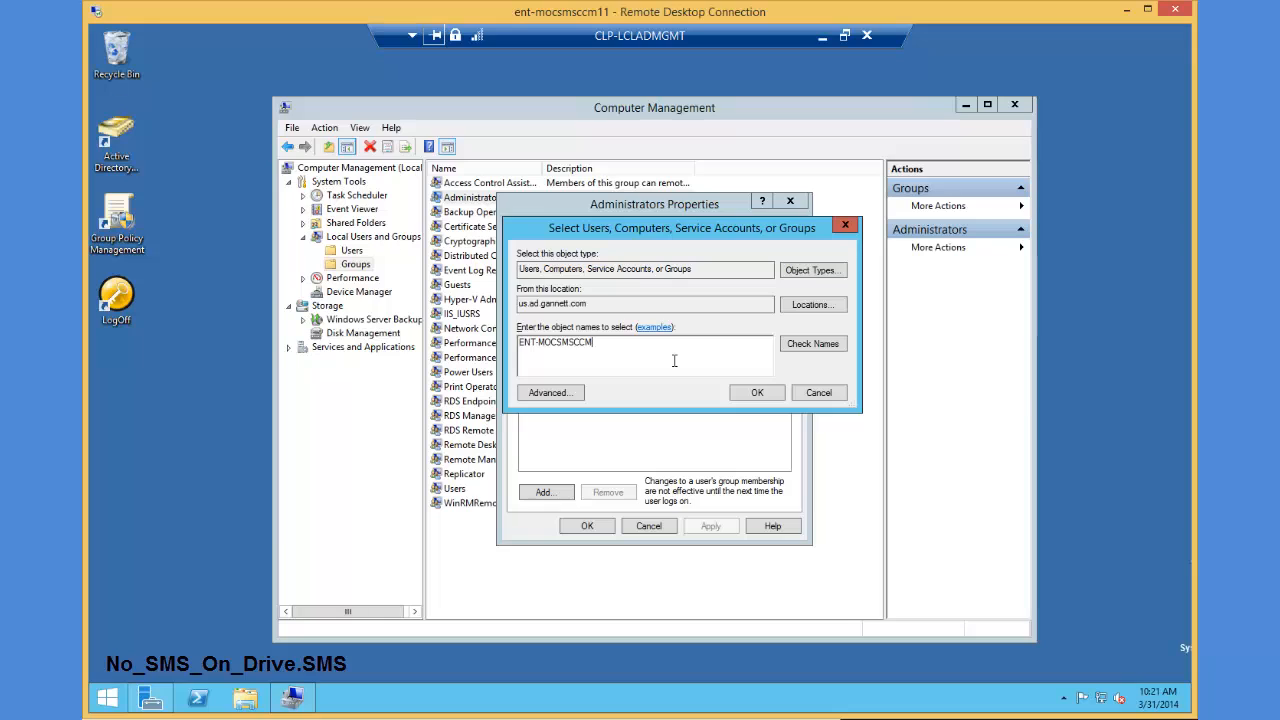
pyautogui.write('11')
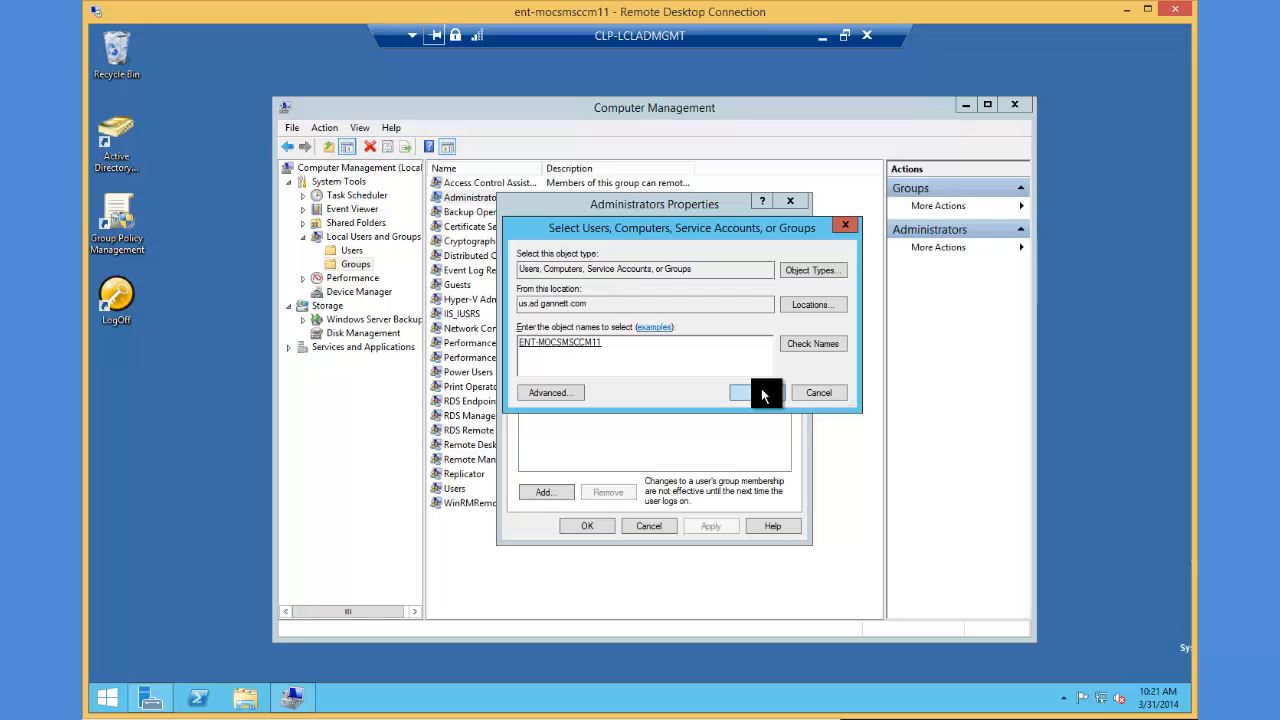
pyautogui.click(740, 392)
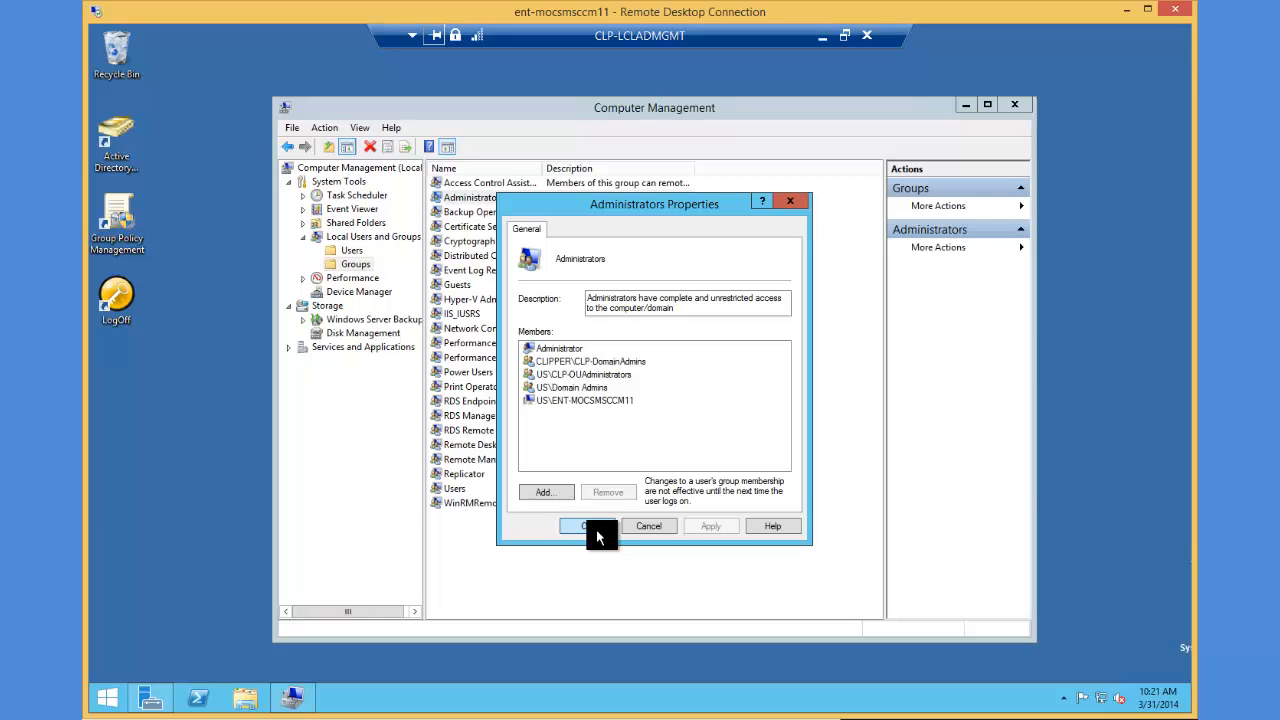
# - Save the Administrators group membership and close Computer Management
pyautogui.click(584, 526)
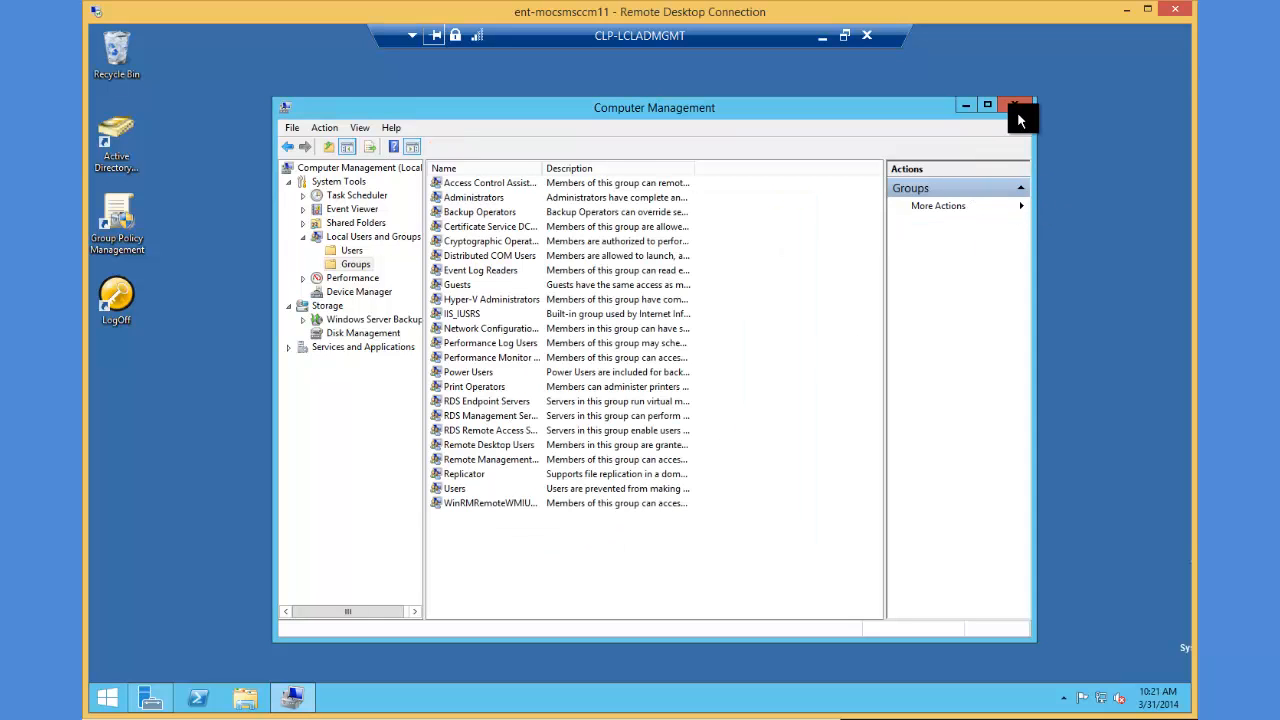
pyautogui.click(1016, 104)
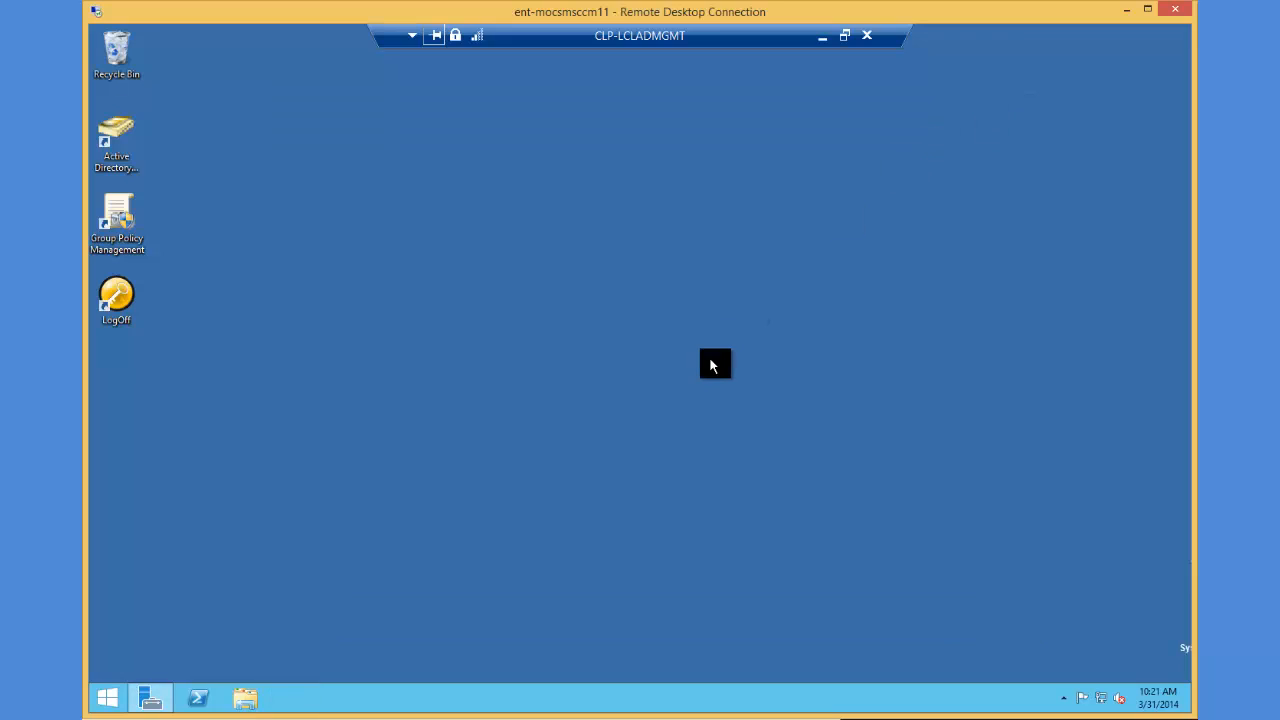
pyautogui.moveTo(472, 500)
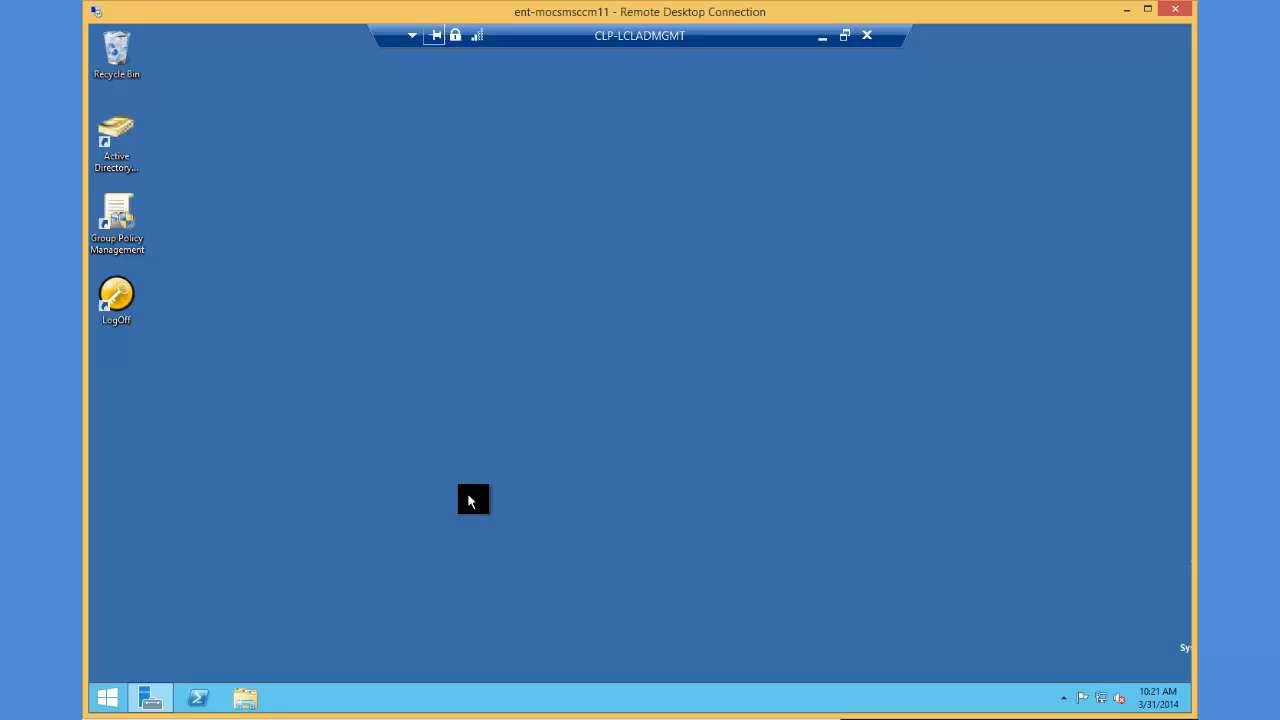
pyautogui.moveTo(250, 698)
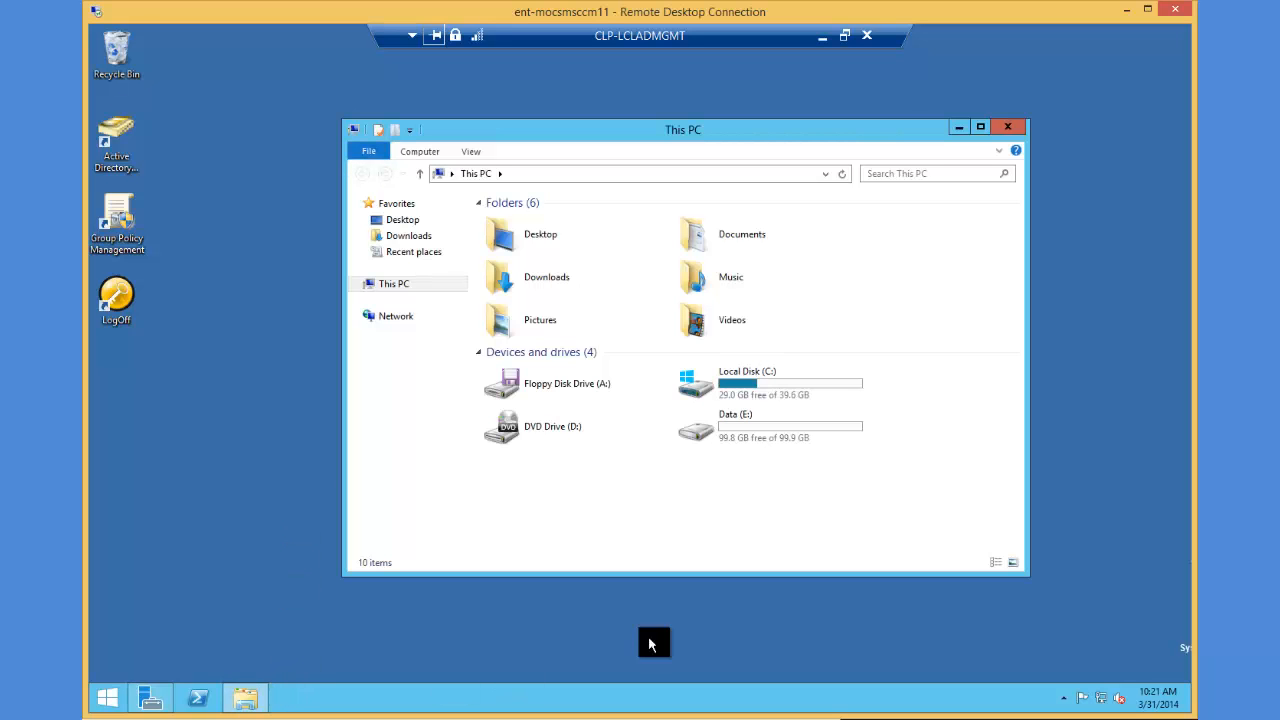
pyautogui.moveTo(988, 456)
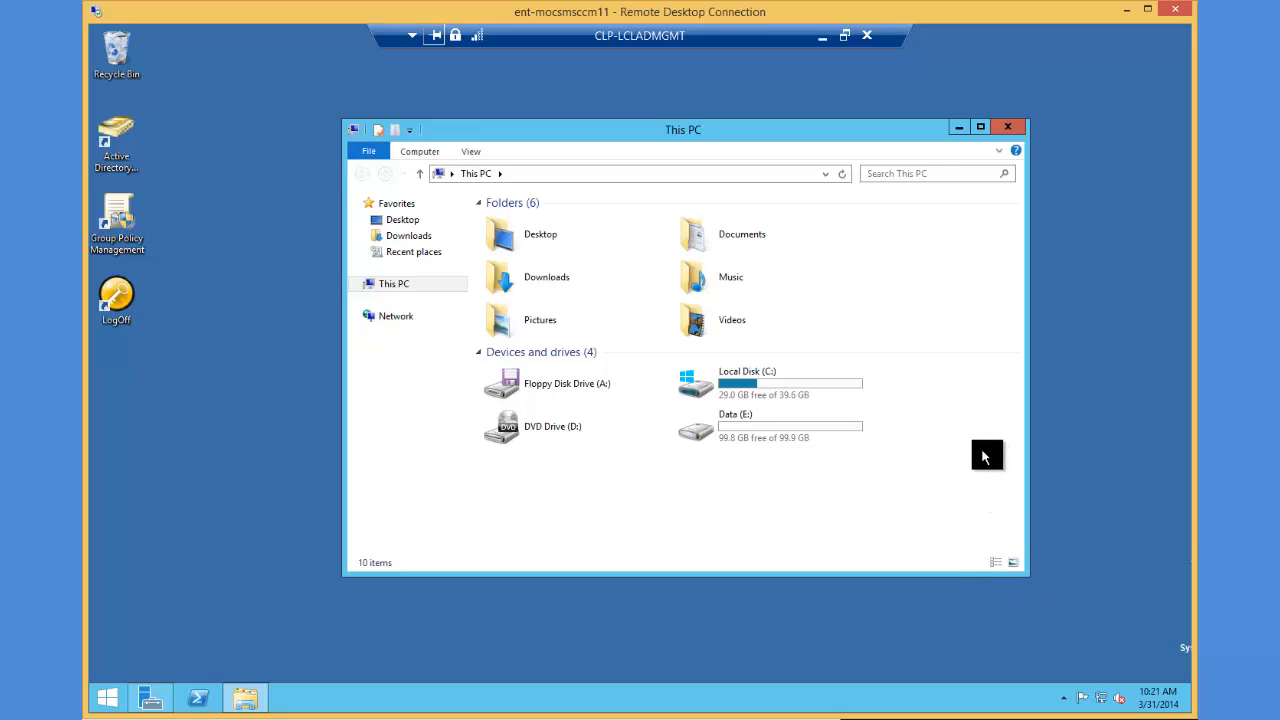
pyautogui.moveTo(808, 396)
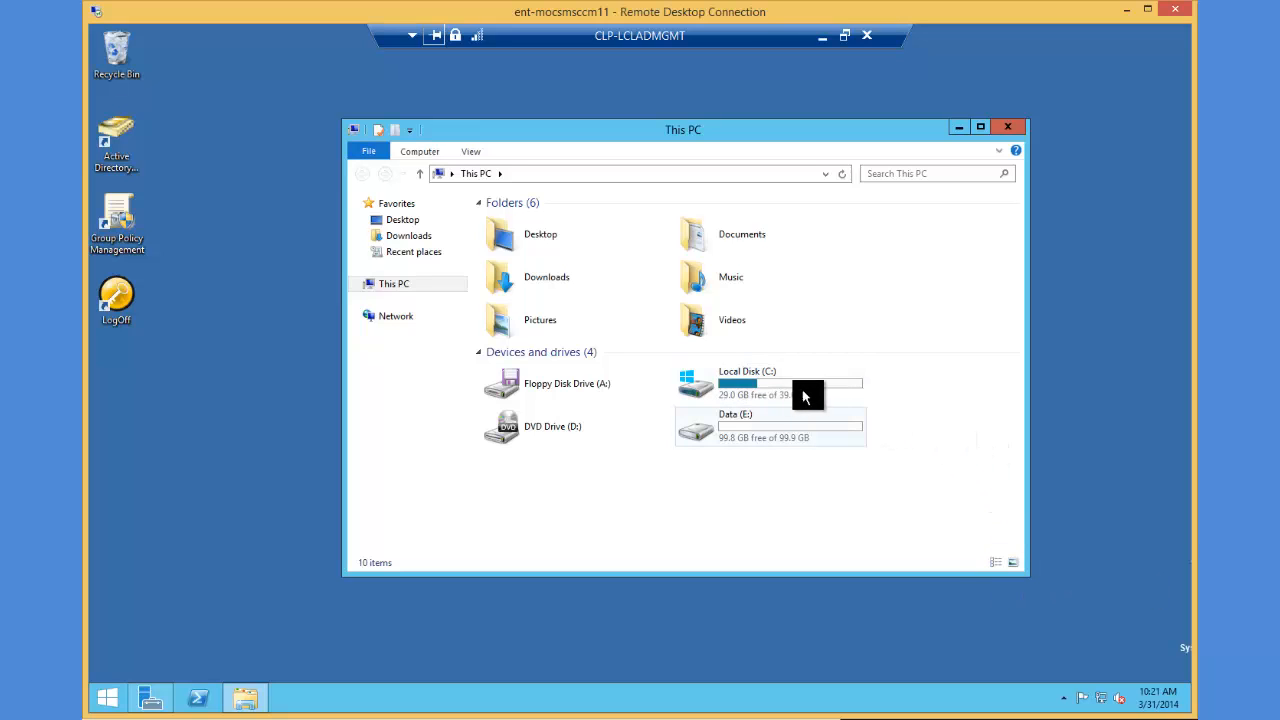
pyautogui.moveTo(838, 482)
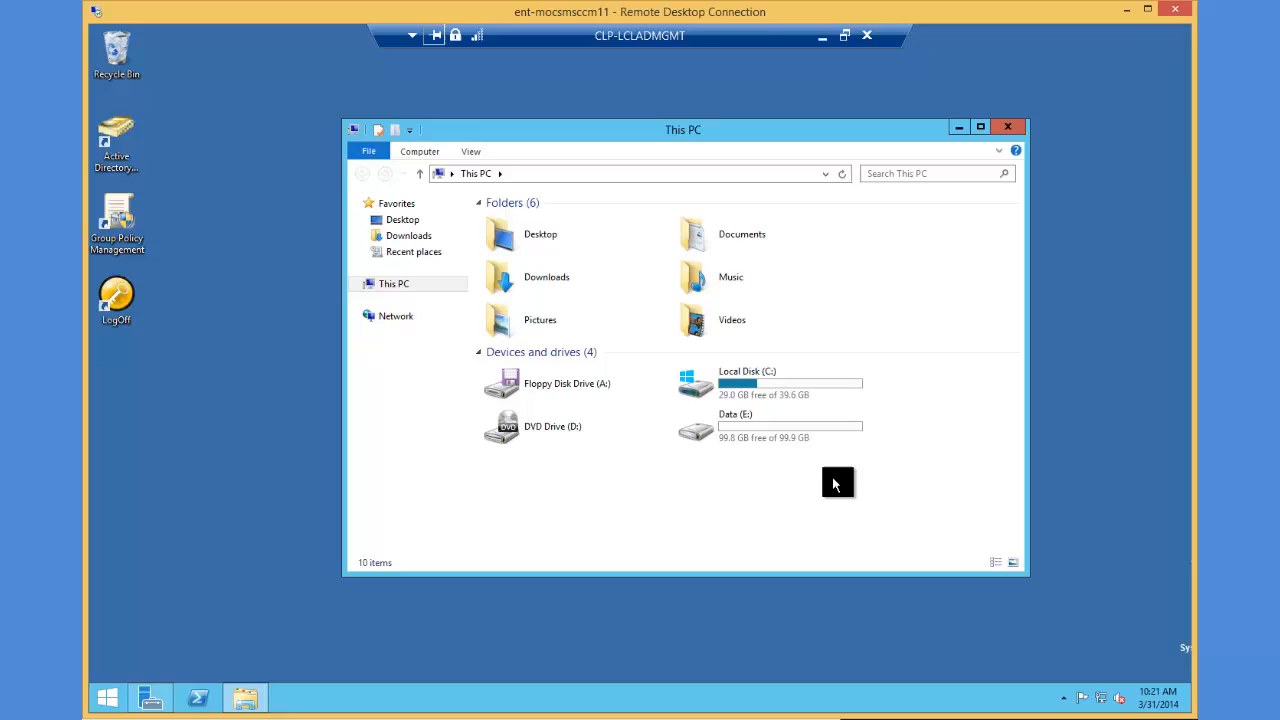
pyautogui.moveTo(732, 458)
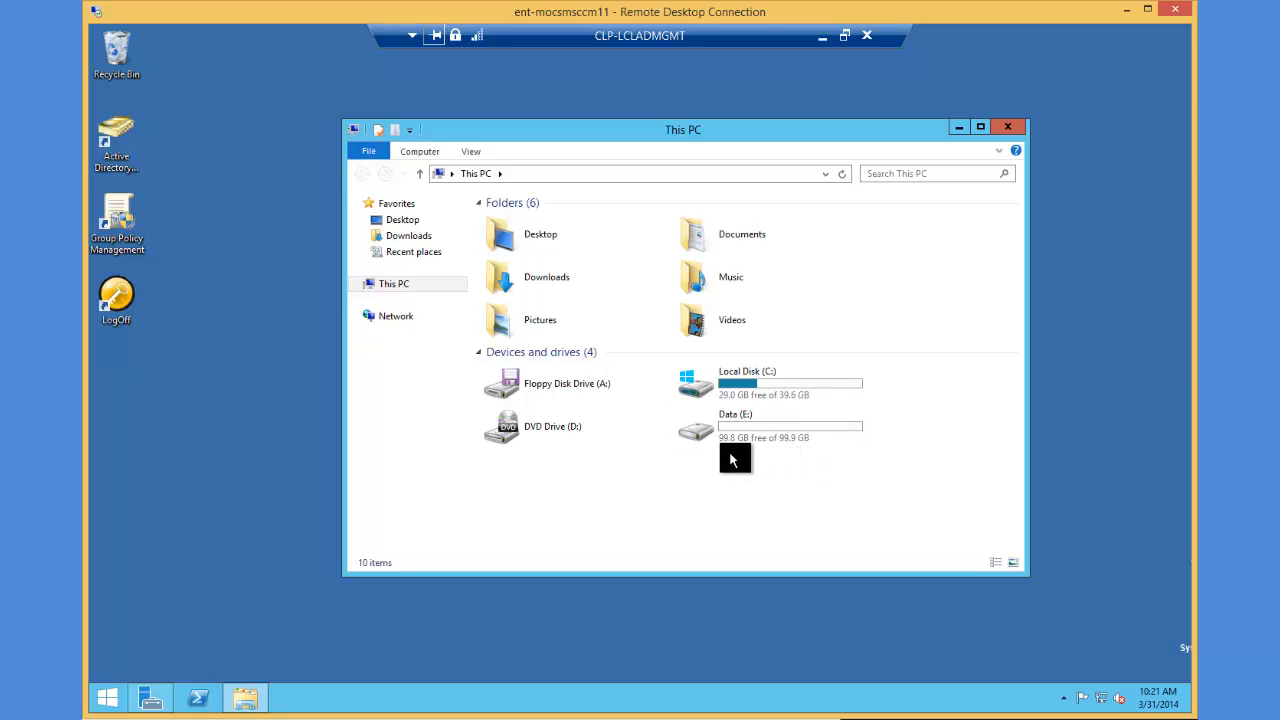
pyautogui.moveTo(810, 444)
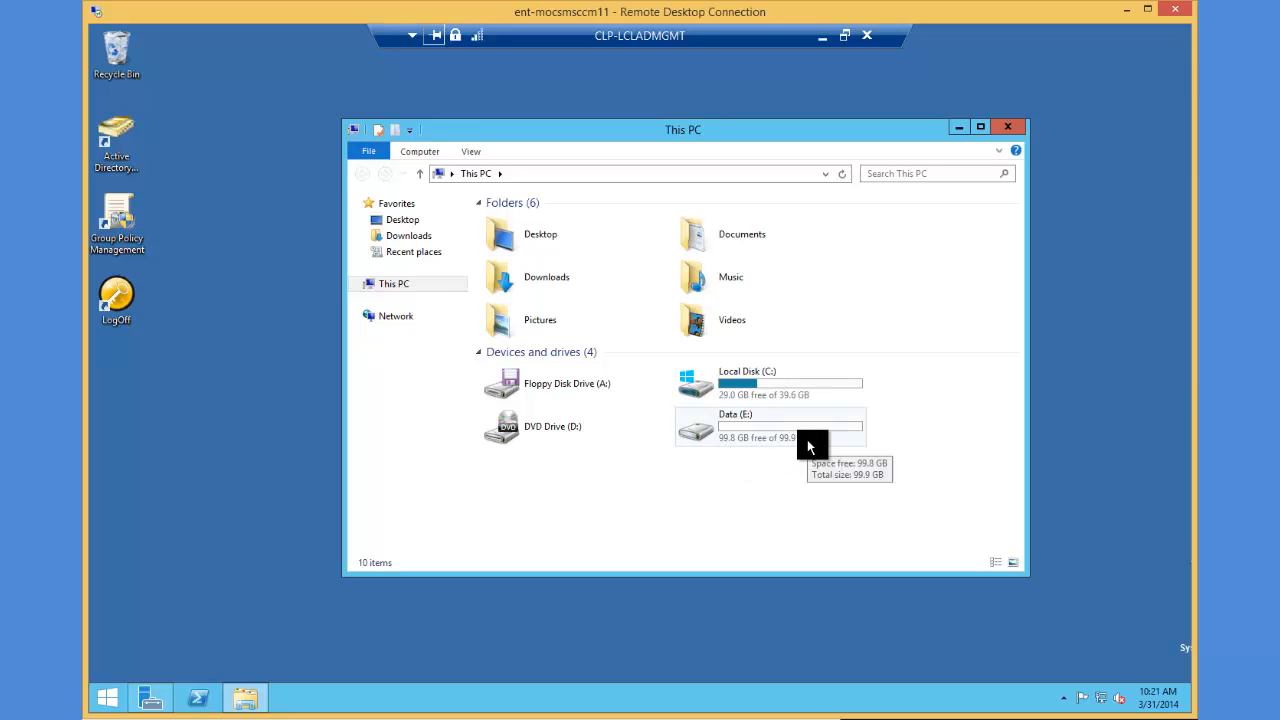
pyautogui.moveTo(850, 472)
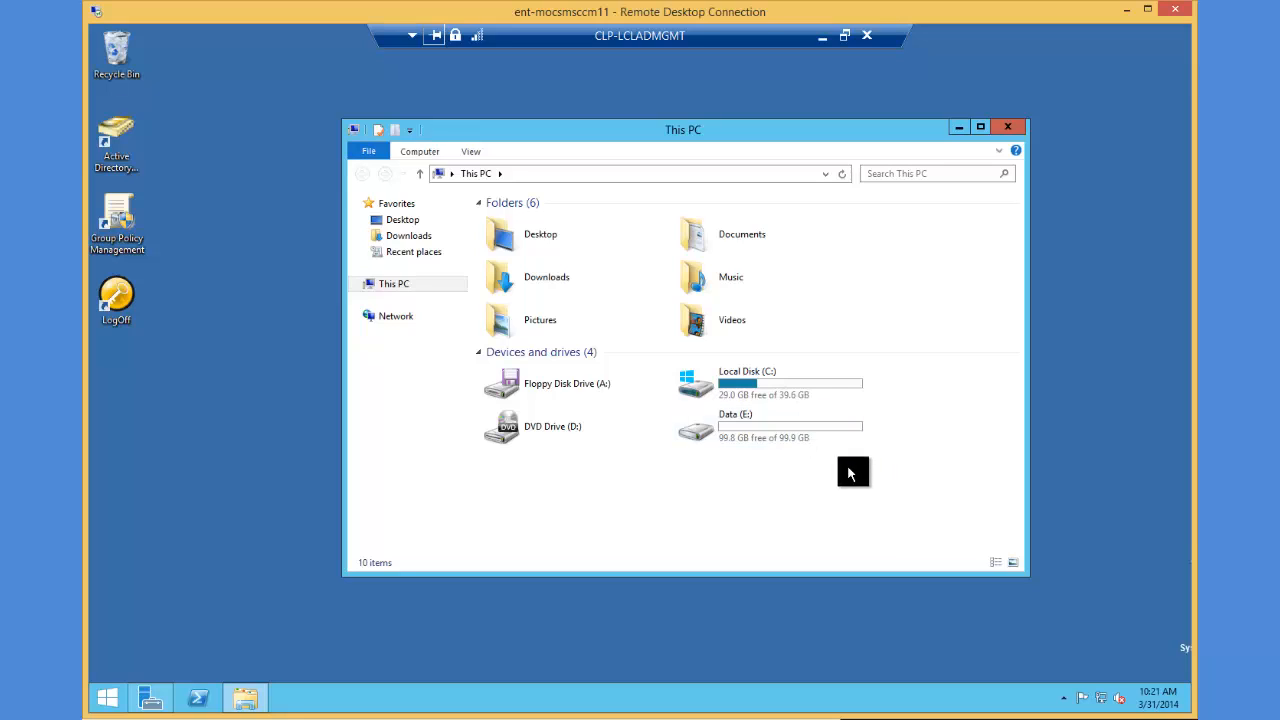
pyautogui.moveTo(870, 488)
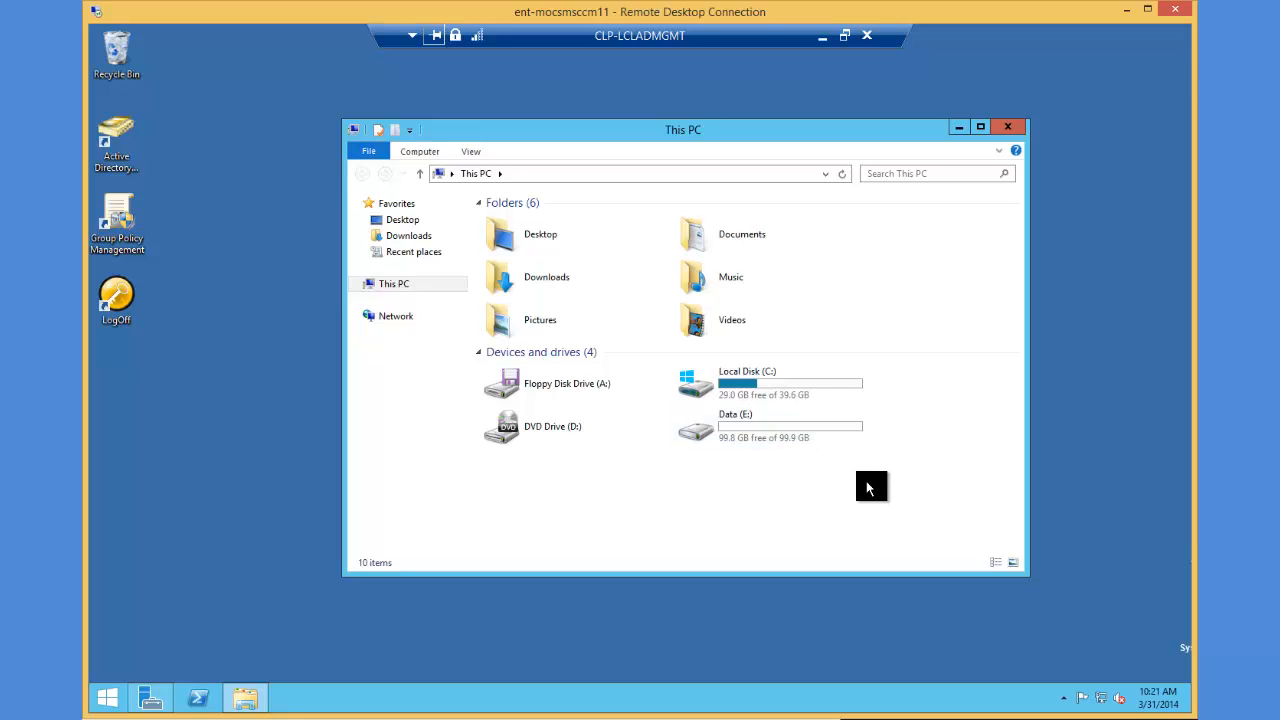
pyautogui.moveTo(872, 436)
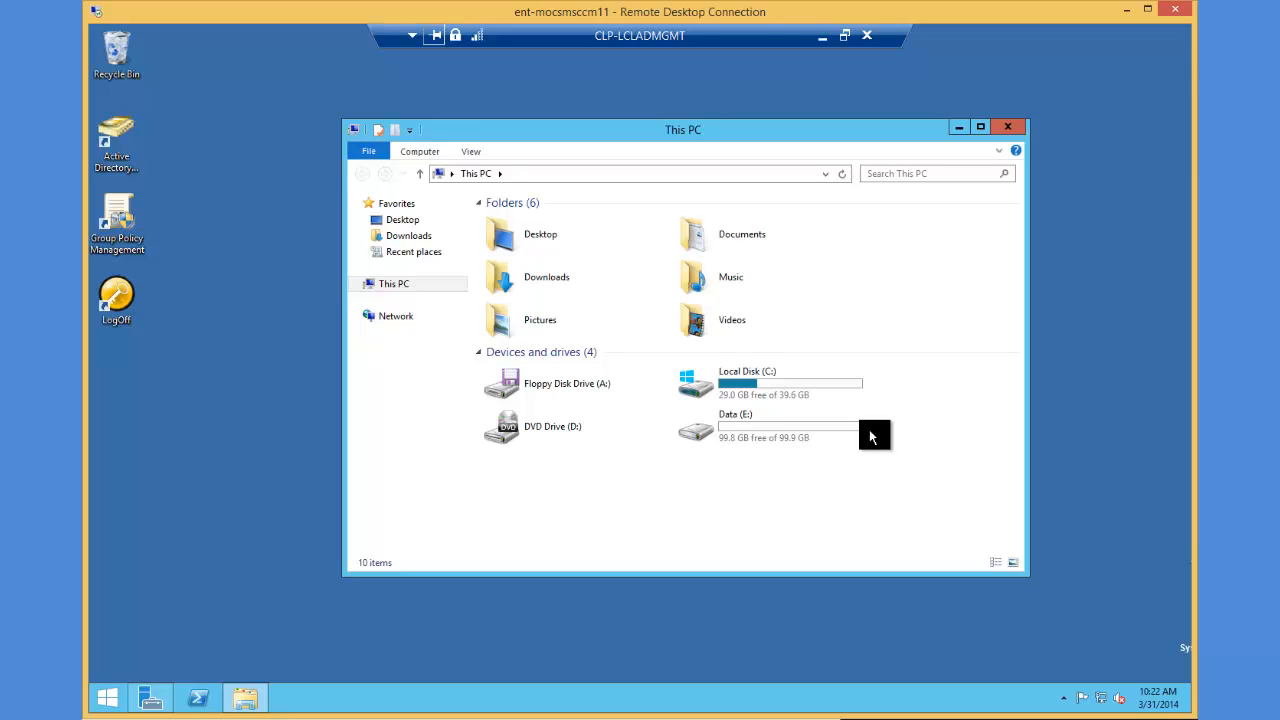
pyautogui.moveTo(700, 616)
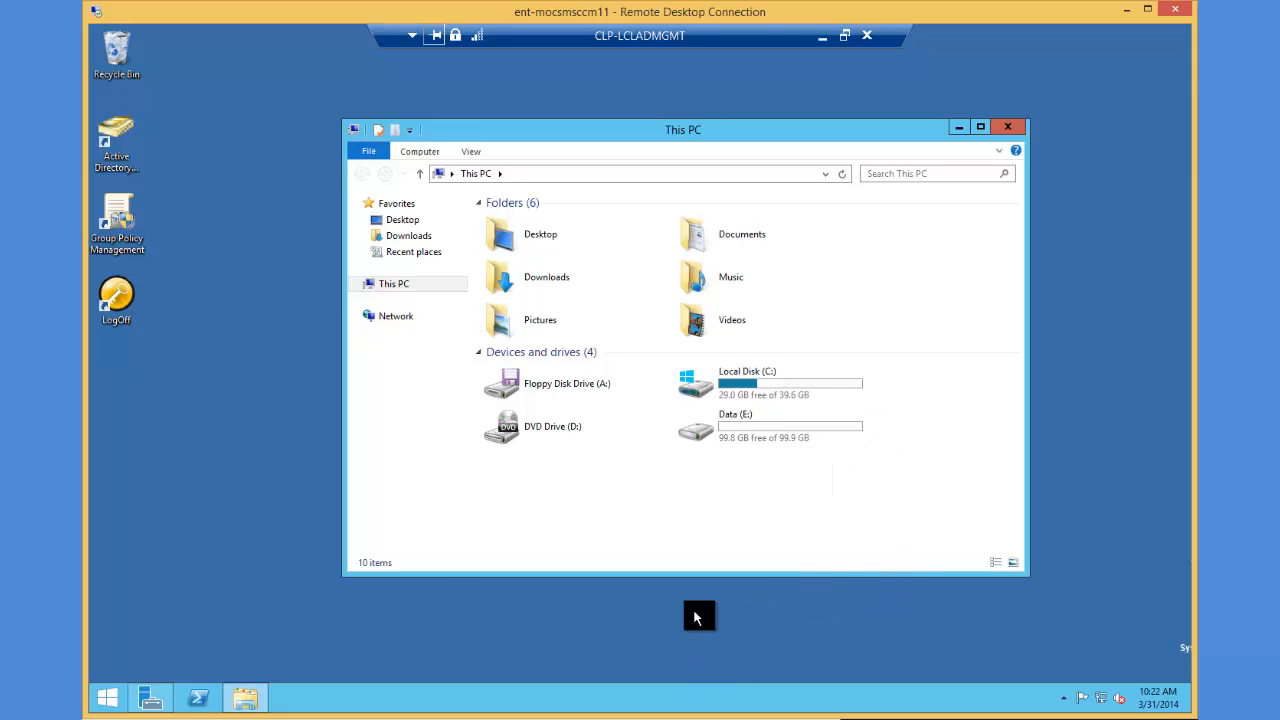
pyautogui.moveTo(800, 458)
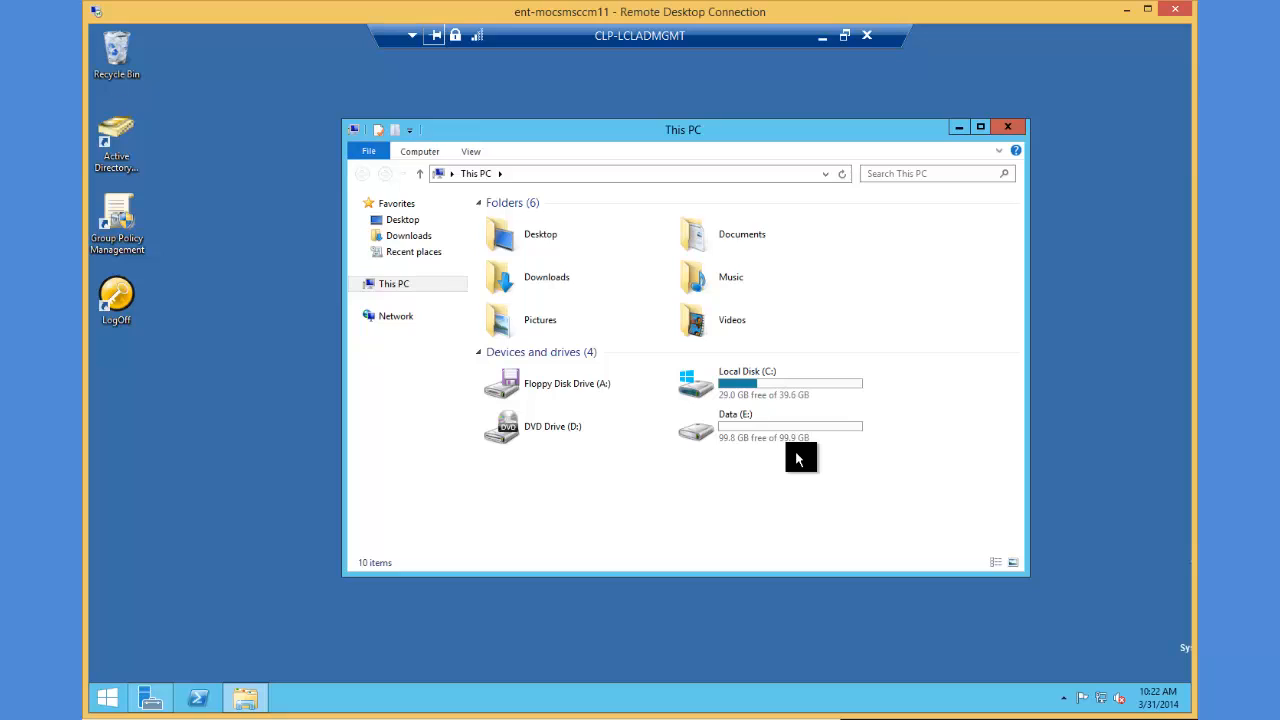
pyautogui.moveTo(776, 410)
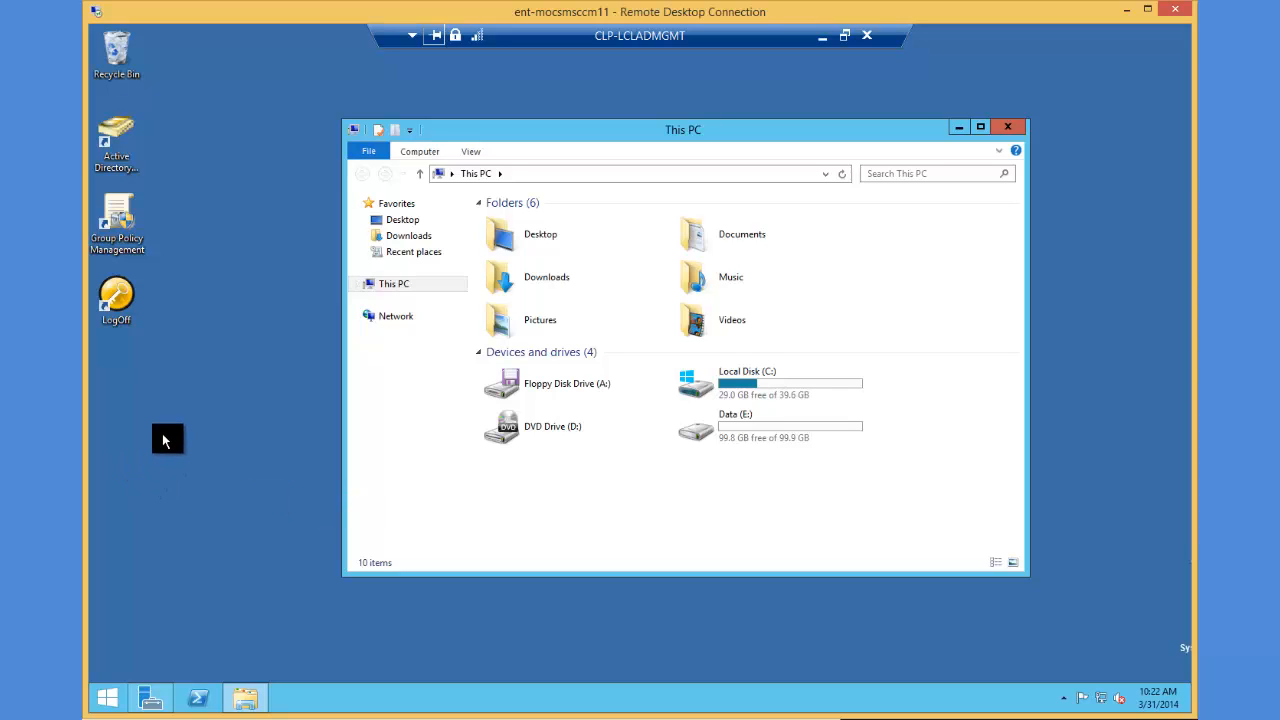
# - Create a New Text Document on the remote desktop and open it in Notepad
pyautogui.rightClick(168, 438)
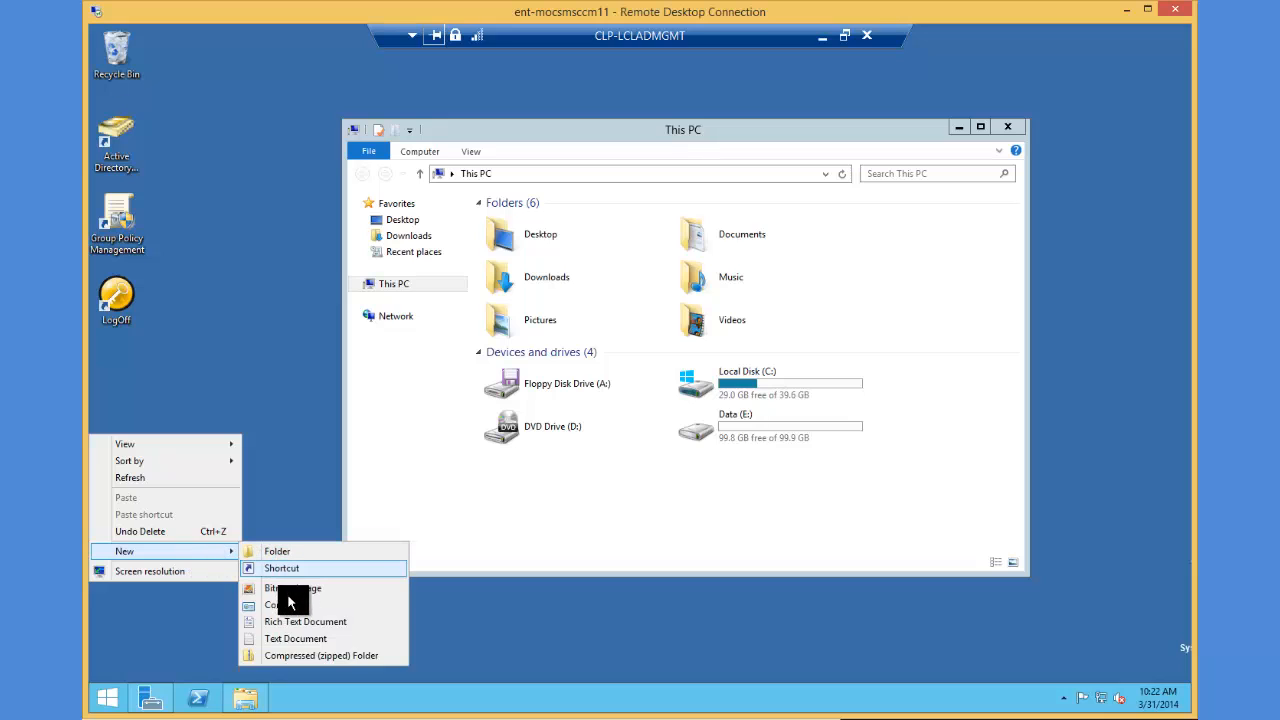
pyautogui.click(296, 638)
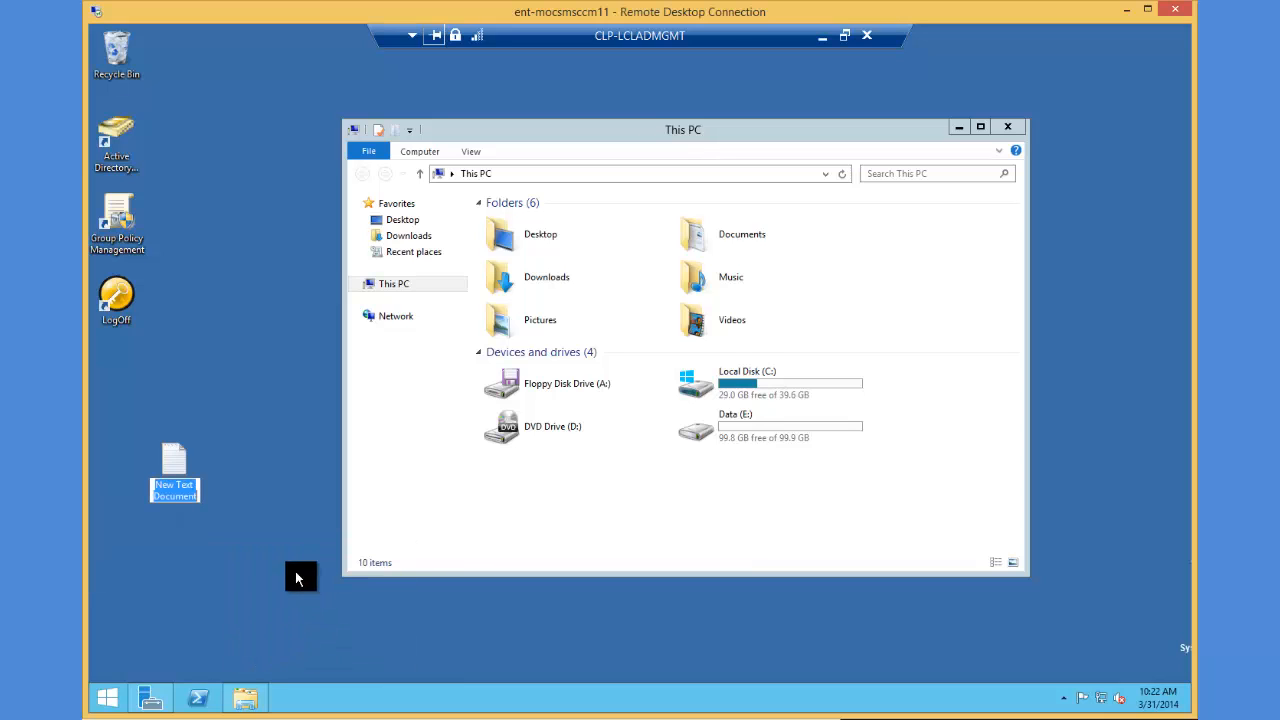
pyautogui.doubleClick(174, 464)
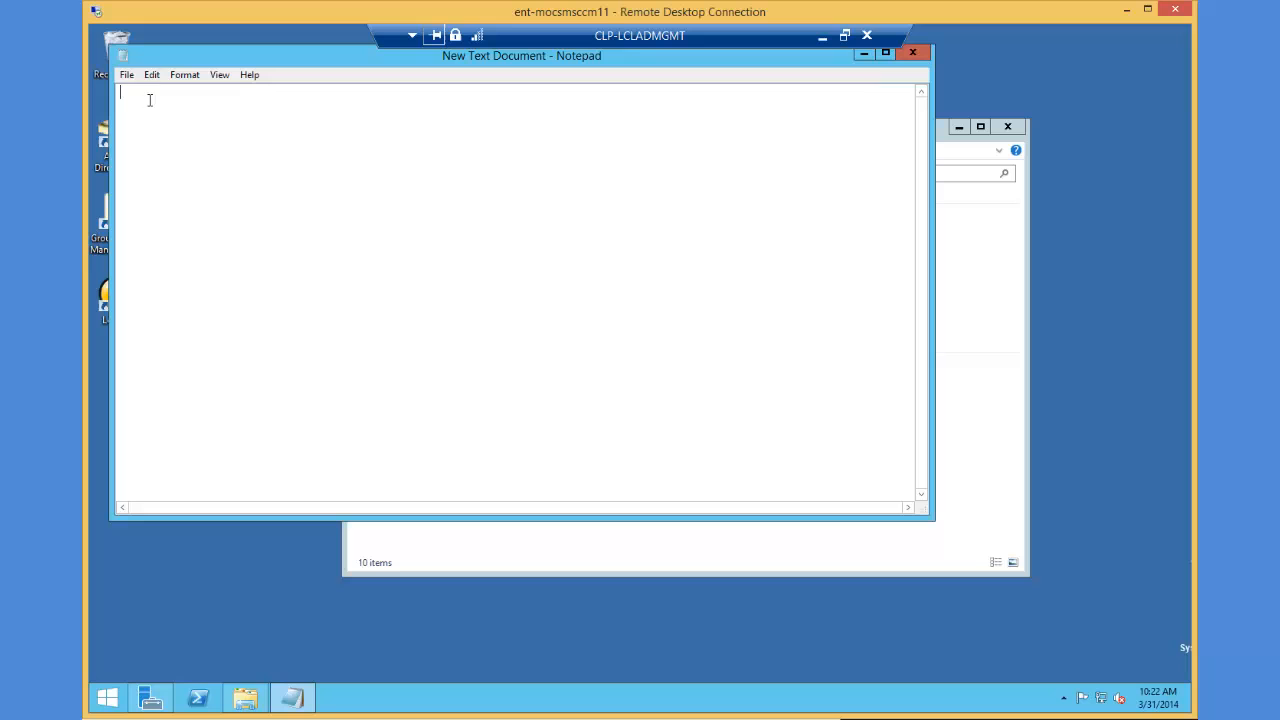
# - Save the empty file to the desktop as No_SMS_On_Drive.SMS with type All Files
pyautogui.click(128, 74)
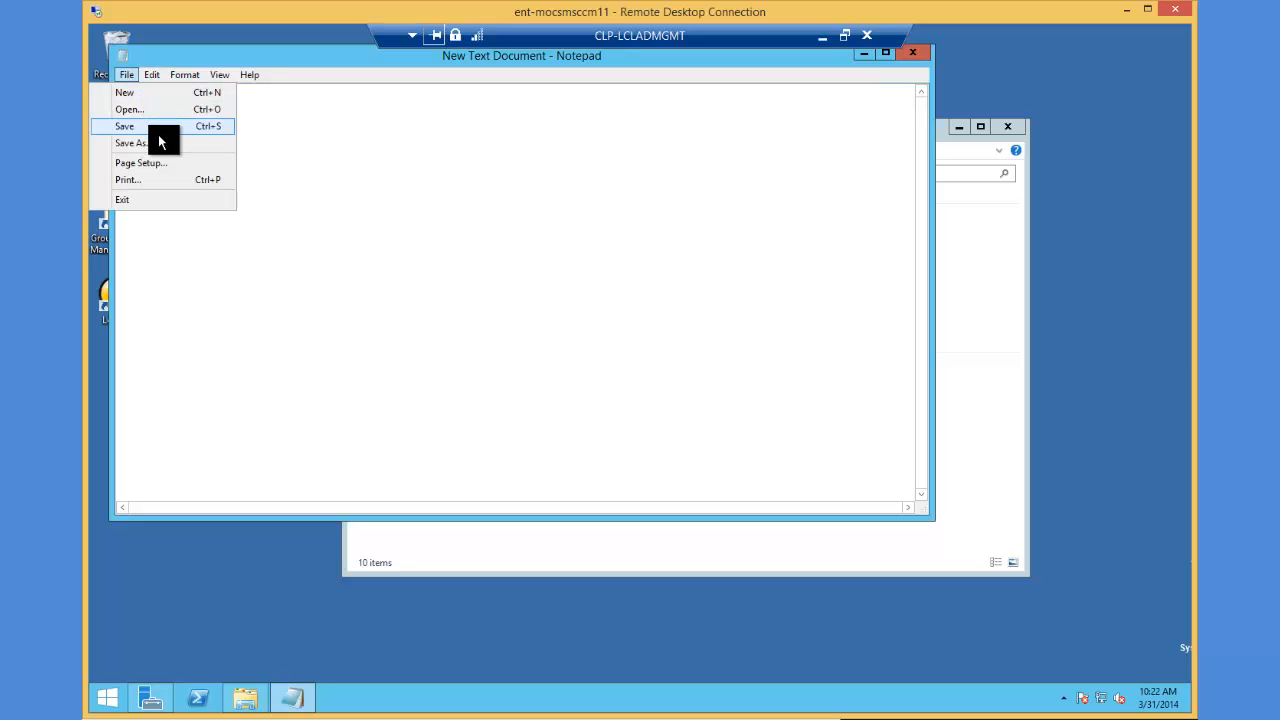
pyautogui.click(132, 144)
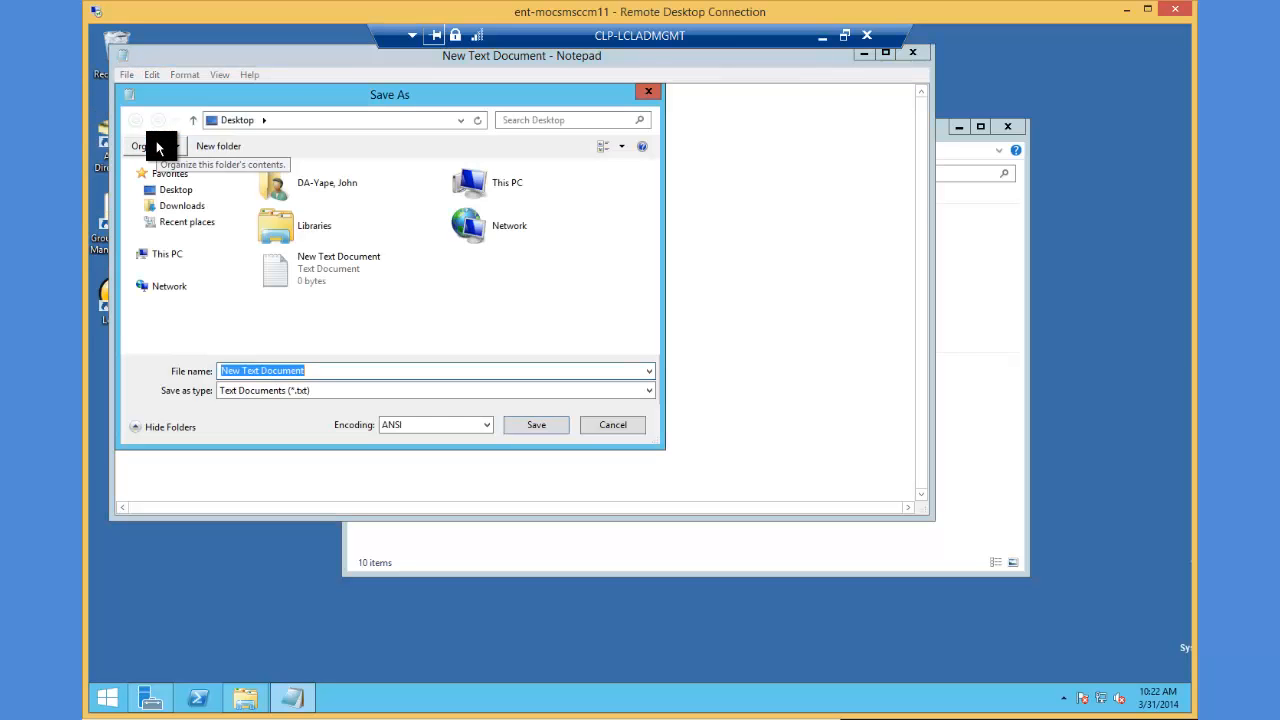
pyautogui.write('N')
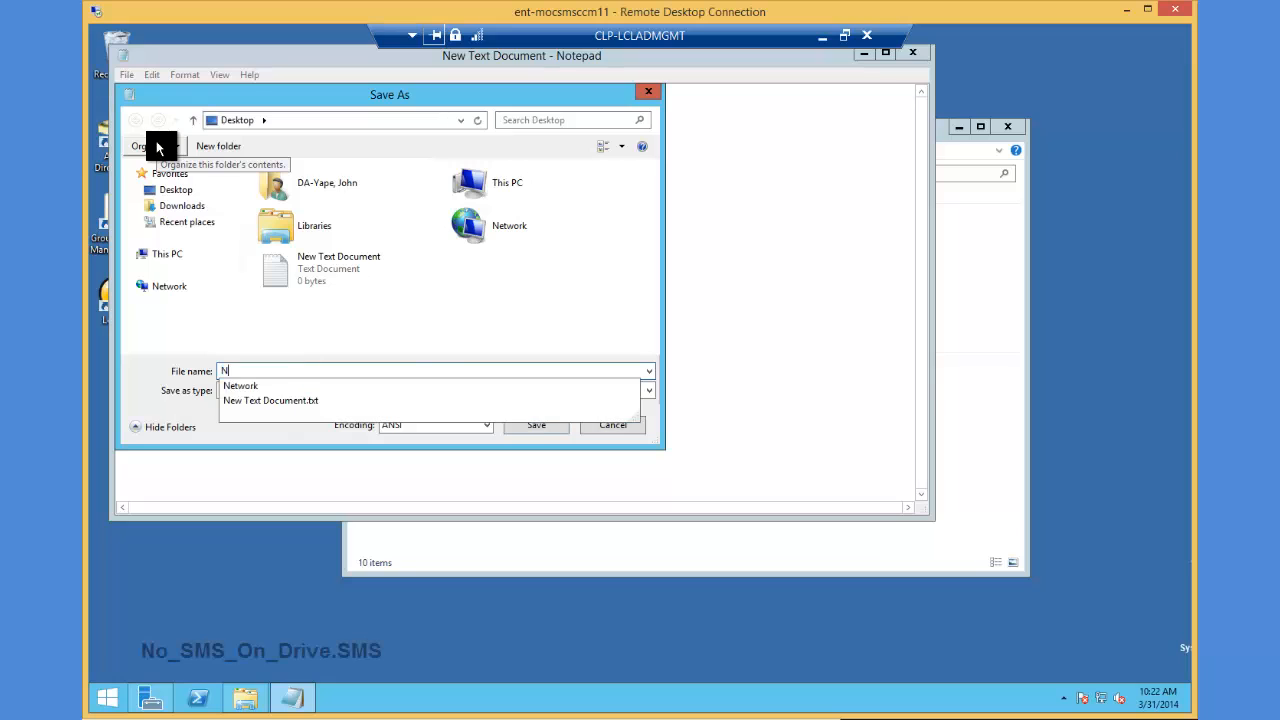
pyautogui.write('o_SMS_')
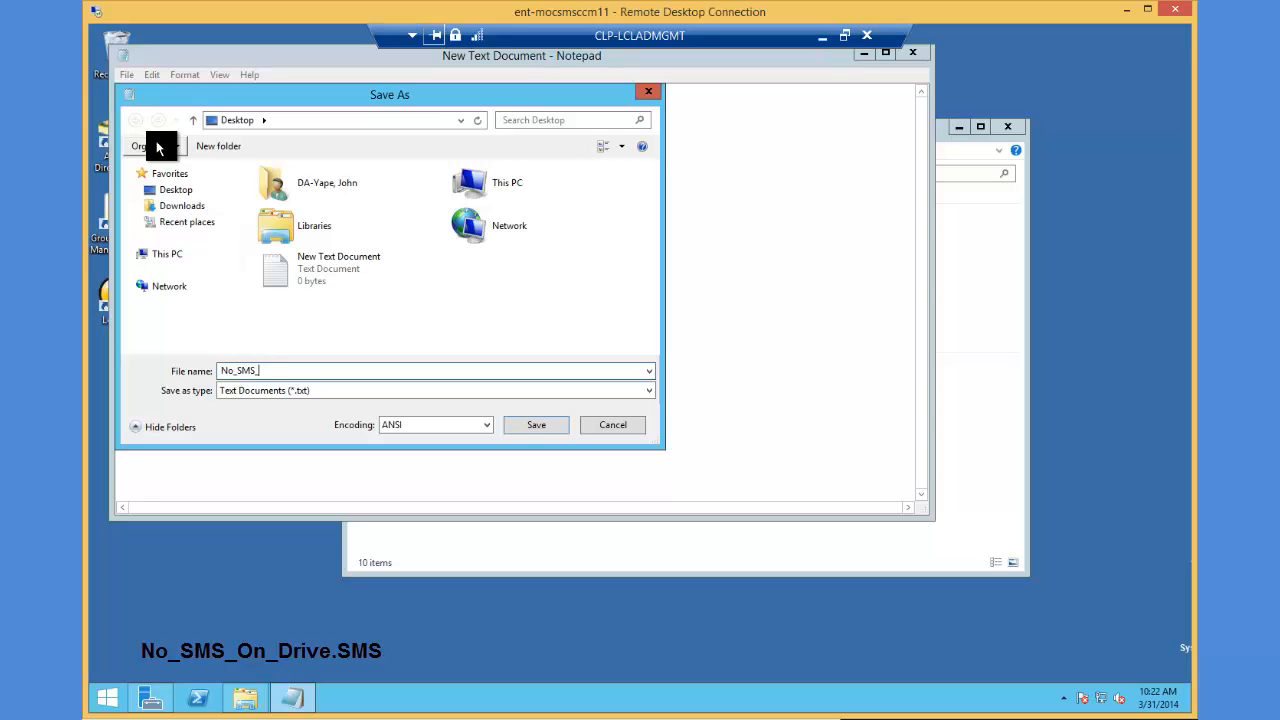
pyautogui.write('On_')
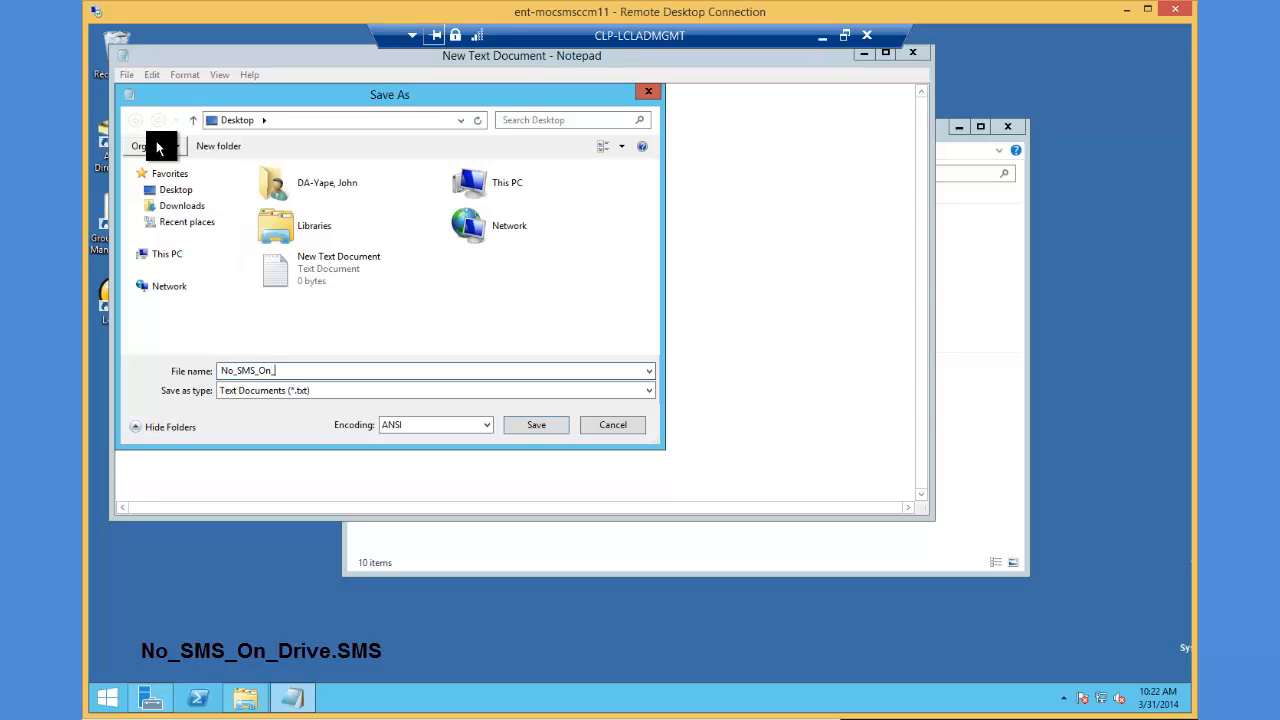
pyautogui.write('Drive')
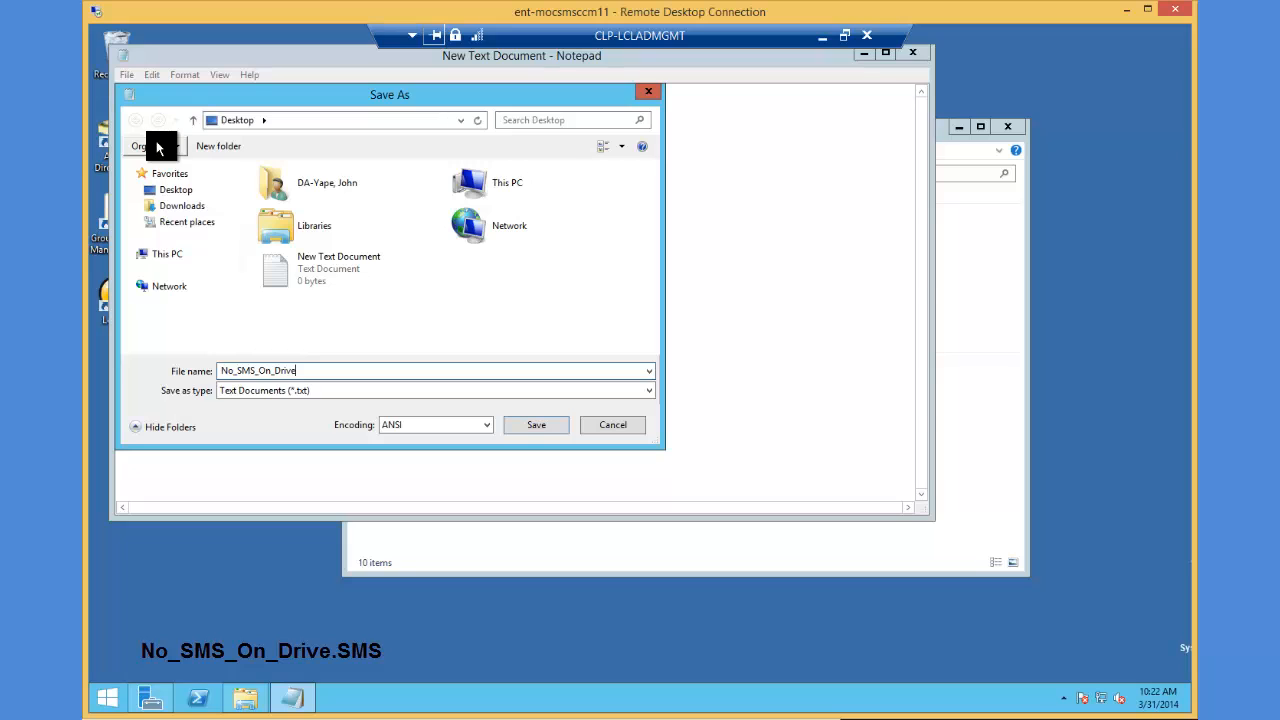
pyautogui.write('.SMS')
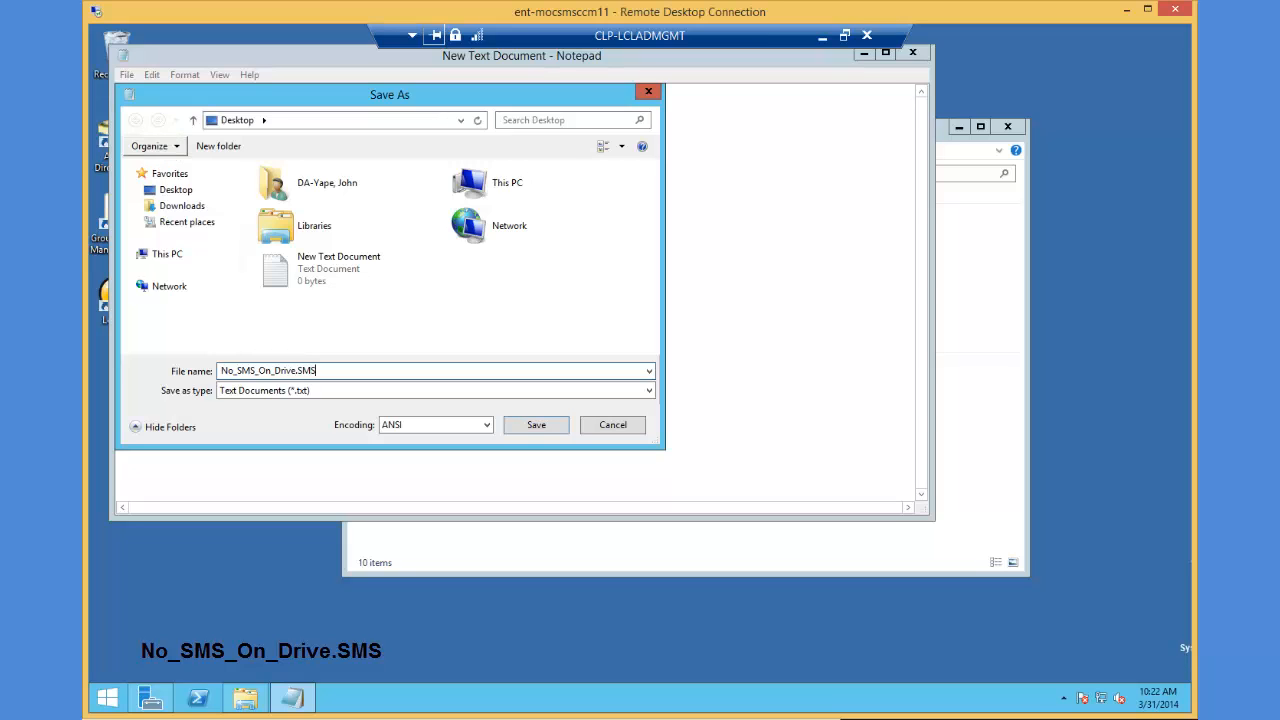
pyautogui.click(648, 390)
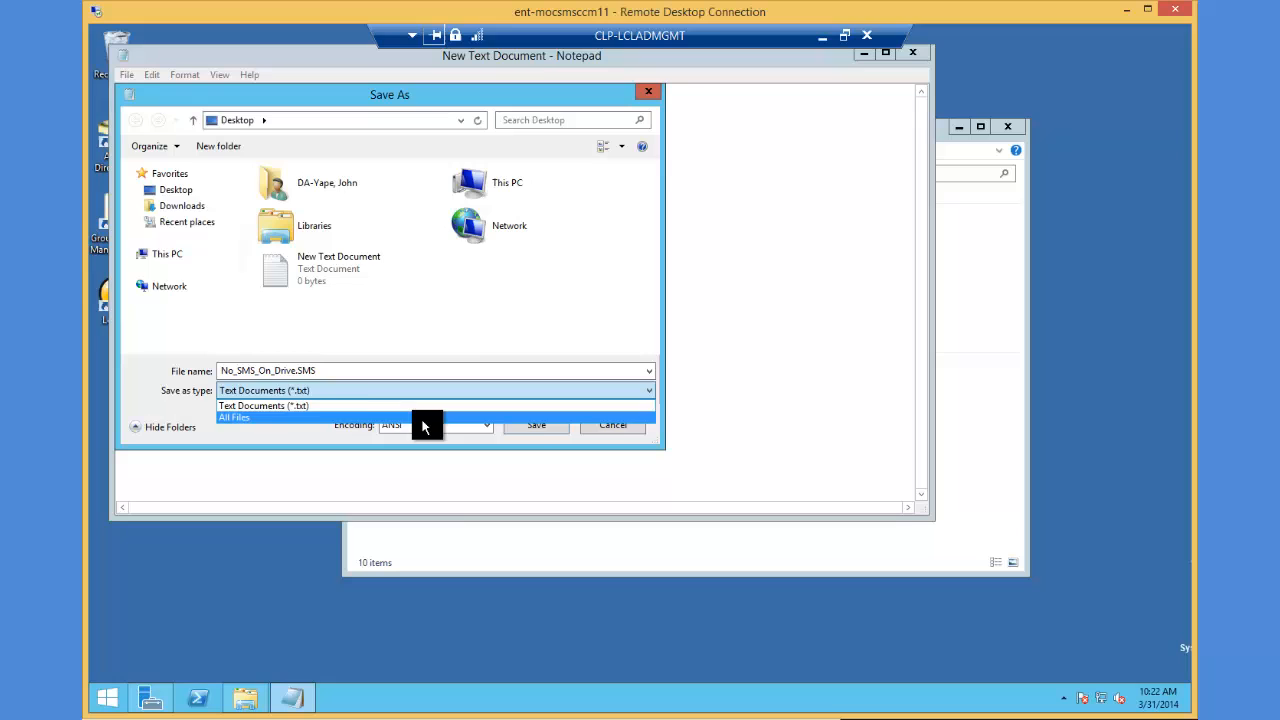
pyautogui.click(234, 418)
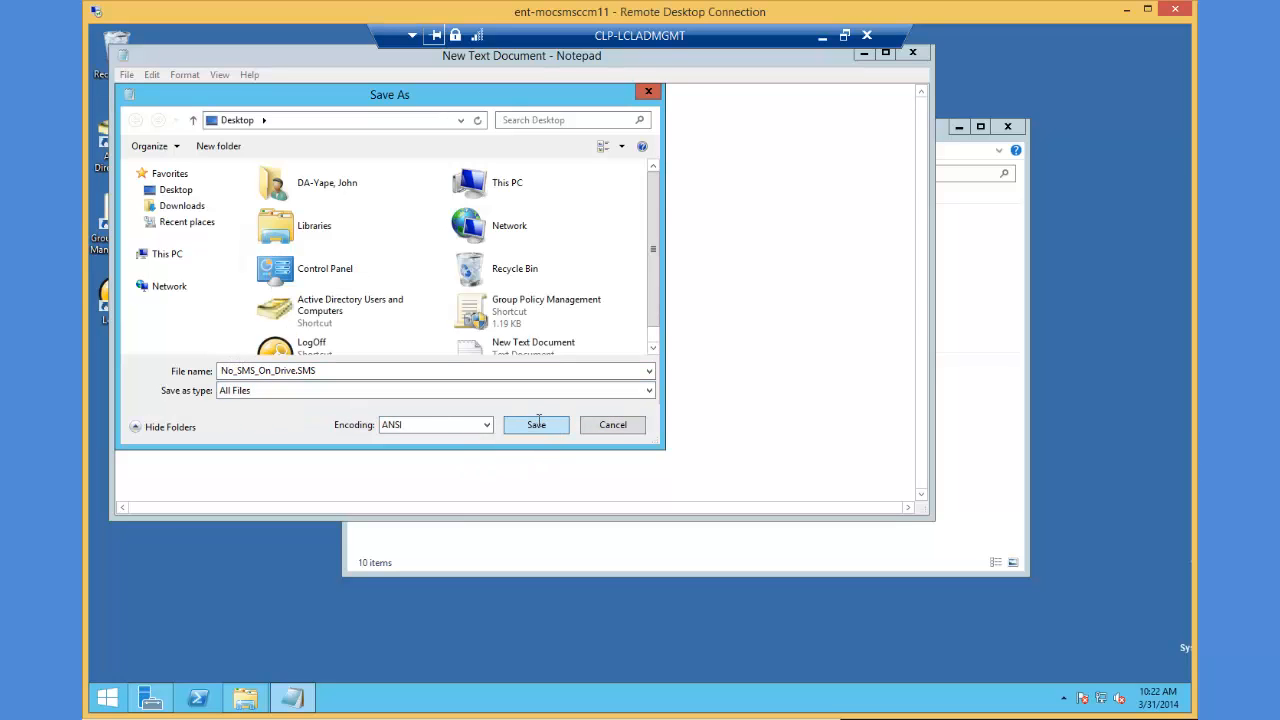
pyautogui.click(536, 424)
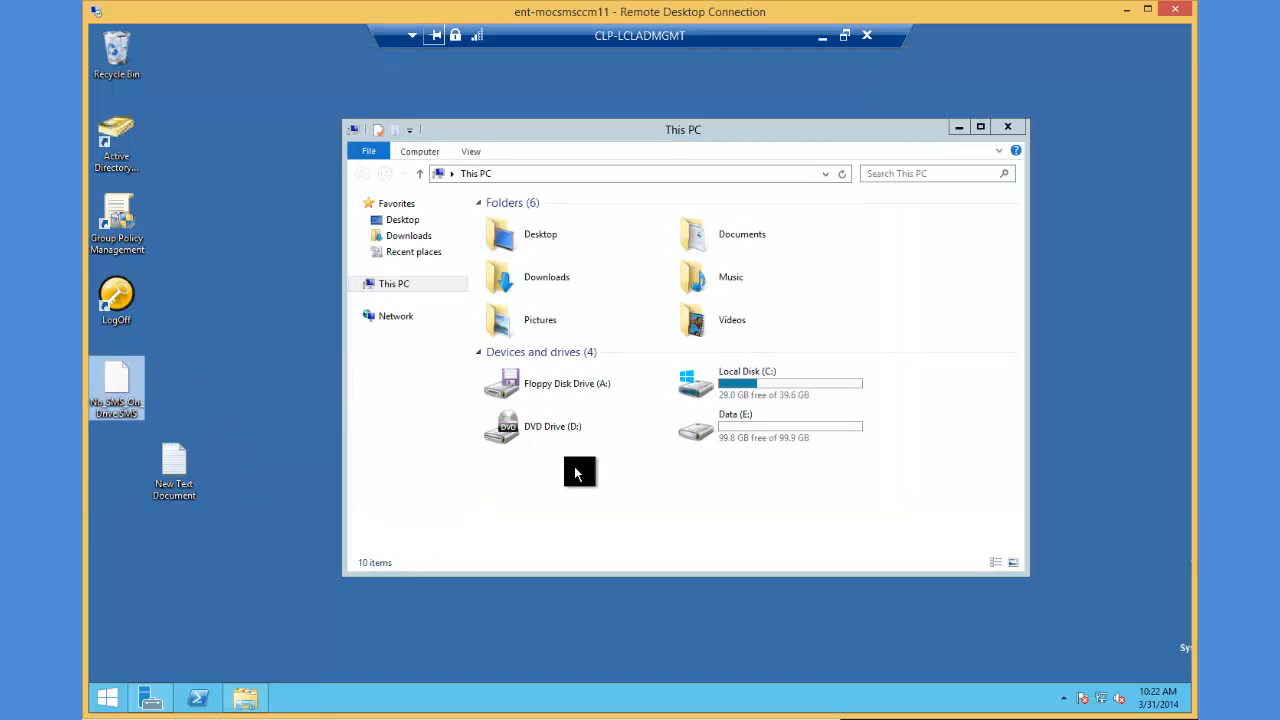
# - Drag No_SMS_On_Drive.SMS into Local Disk (C:) root with administrator approval, then close Explorer
pyautogui.click(770, 384)
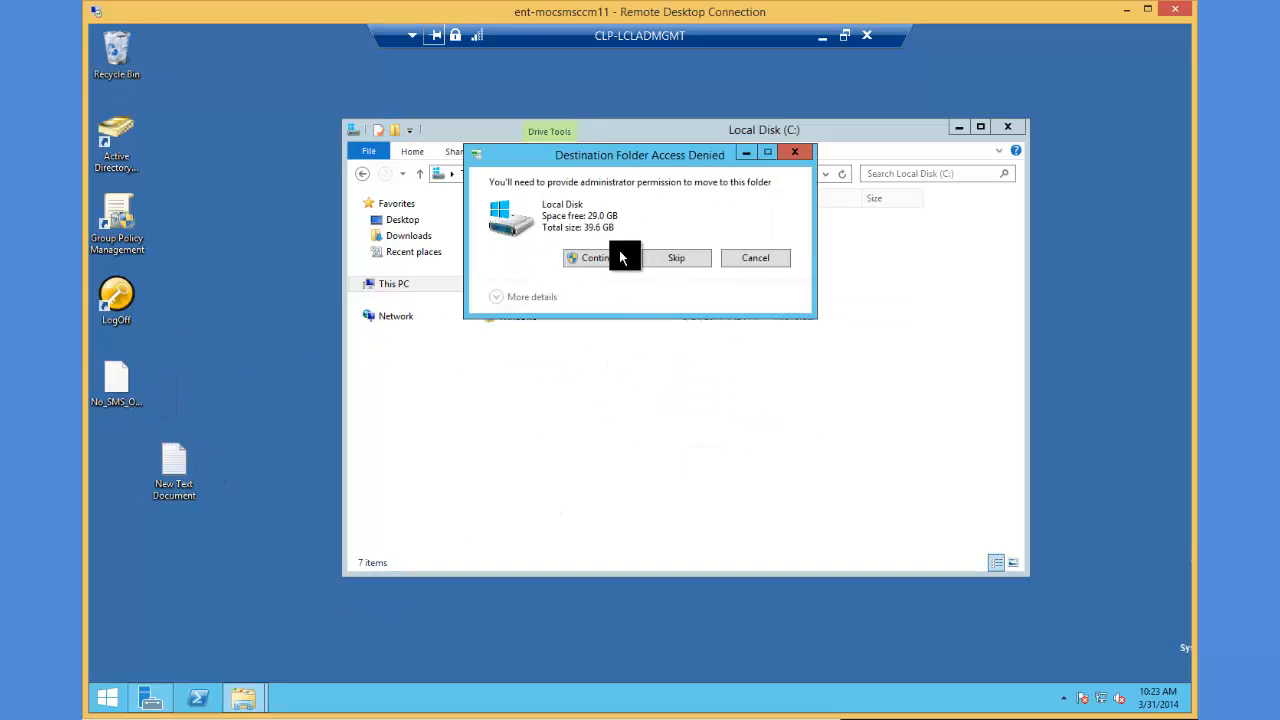
pyautogui.click(592, 256)
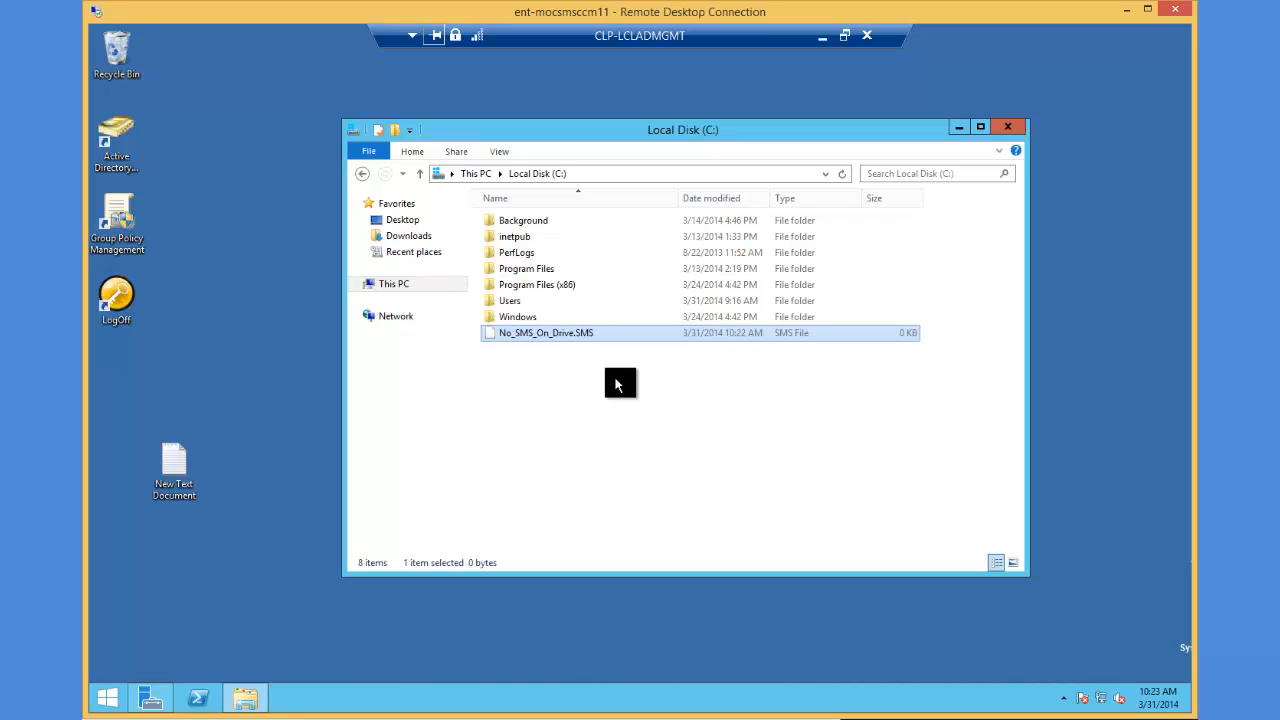
pyautogui.moveTo(1008, 130)
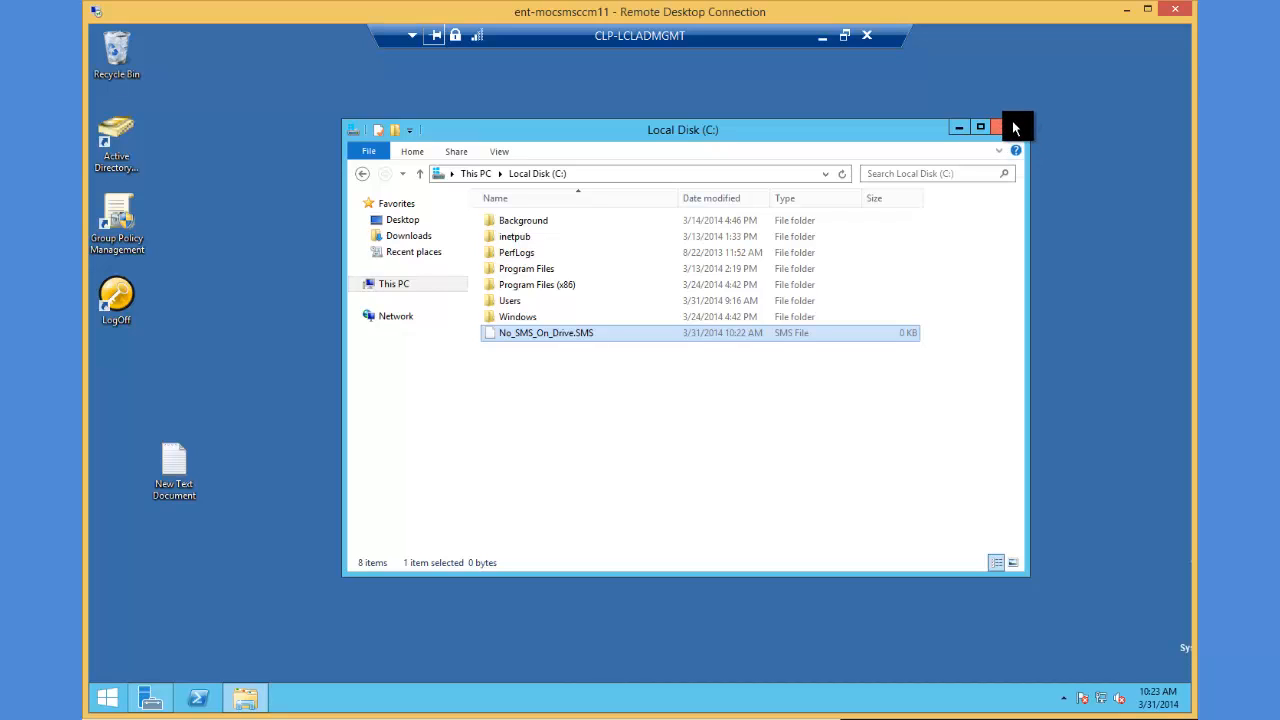
pyautogui.click(1016, 128)
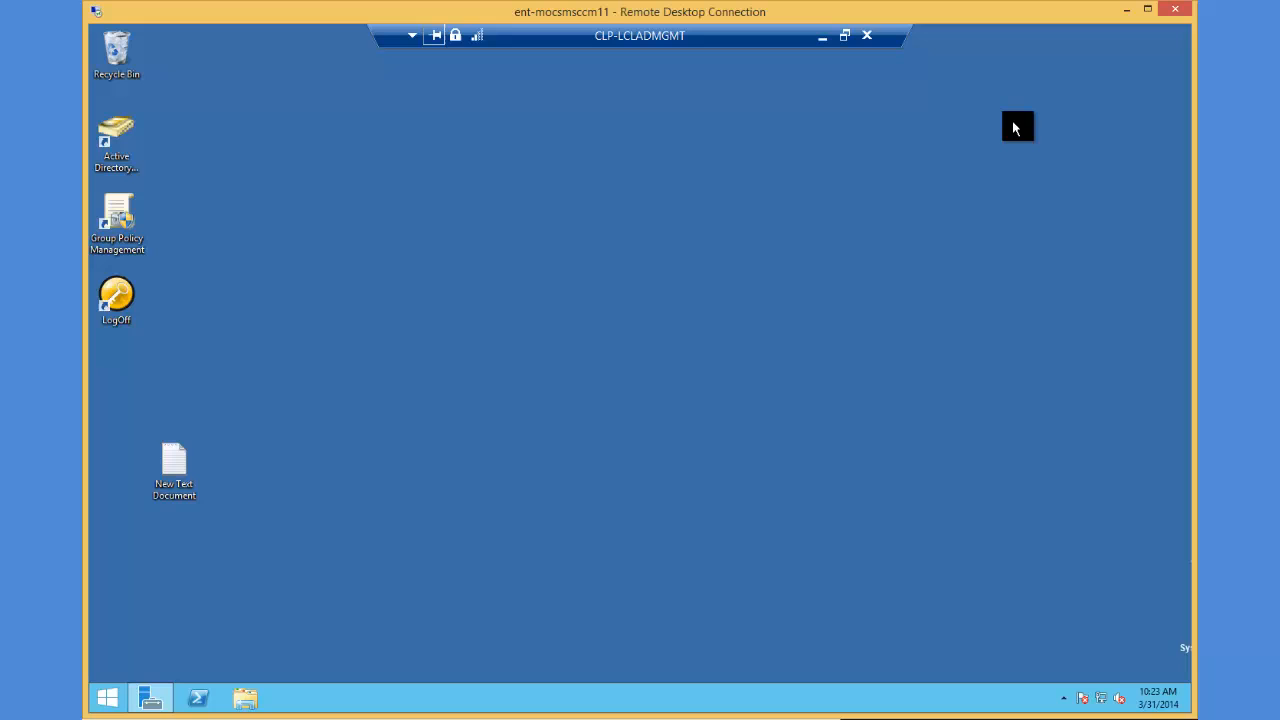
pyautogui.moveTo(1158, 696)
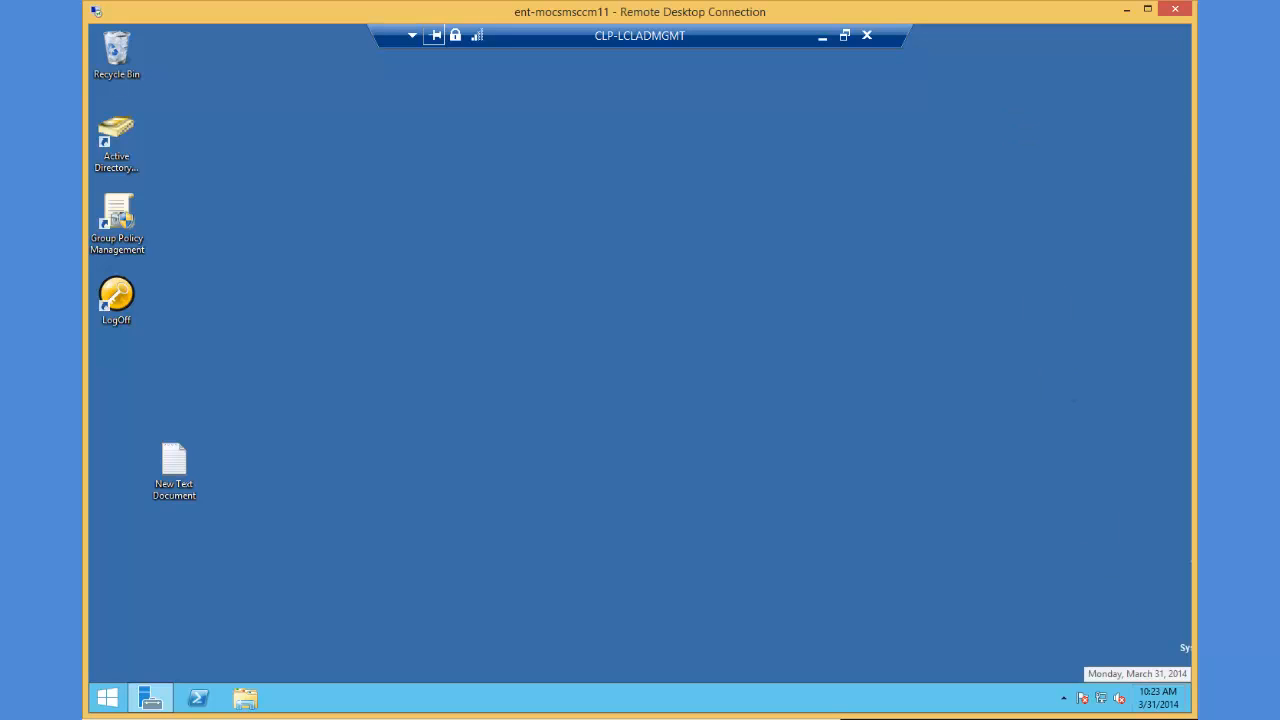